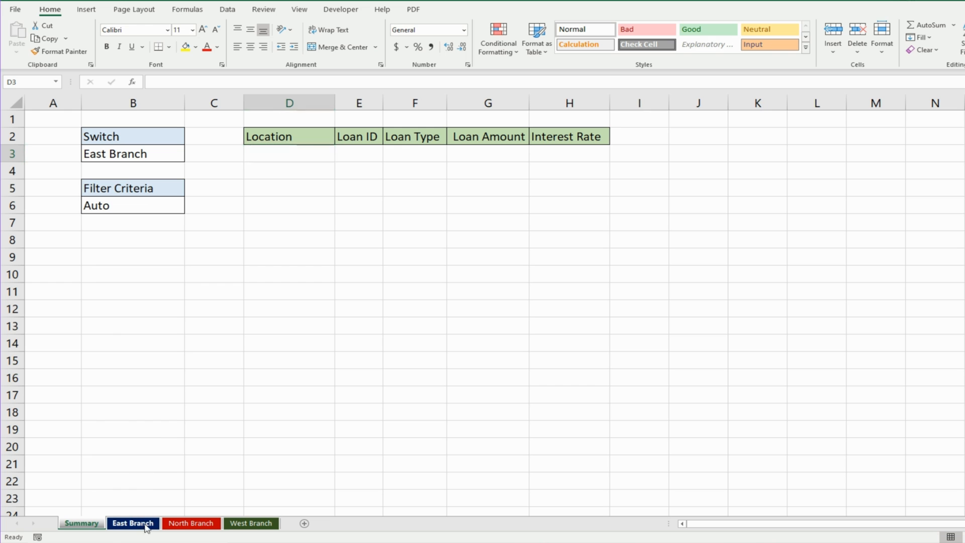
# - Review the East, North and West Branch loan tables in turn, ending on West Branch
pyautogui.click(132, 523)
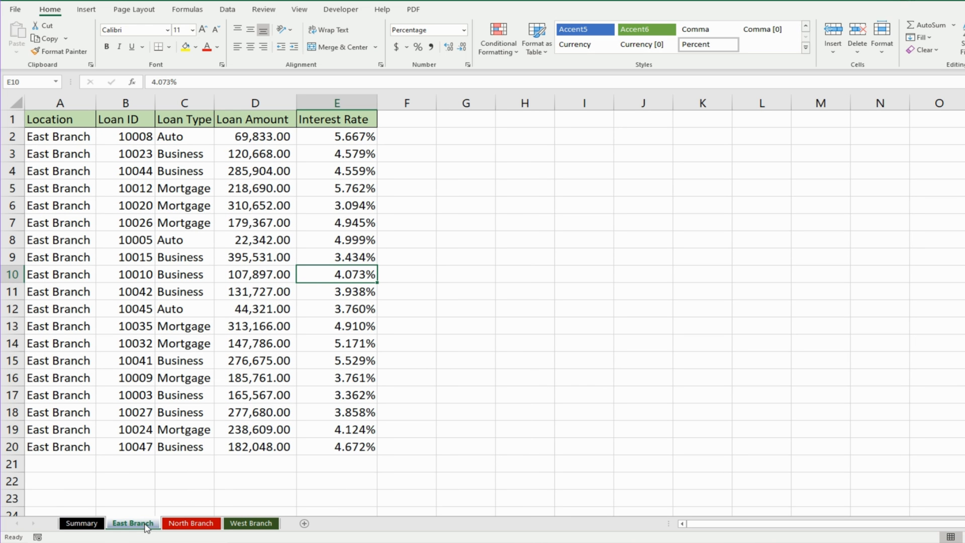
pyautogui.moveTo(116, 276)
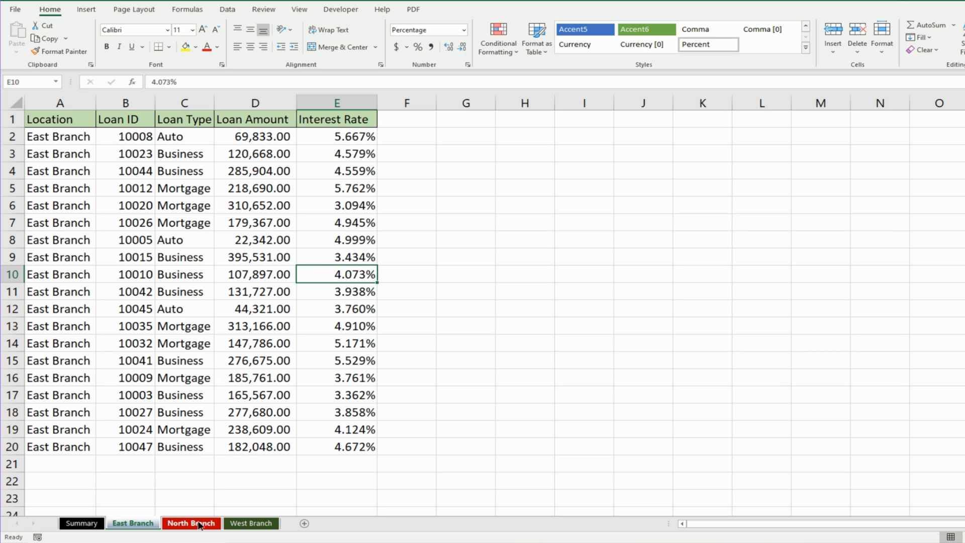
pyautogui.click(192, 523)
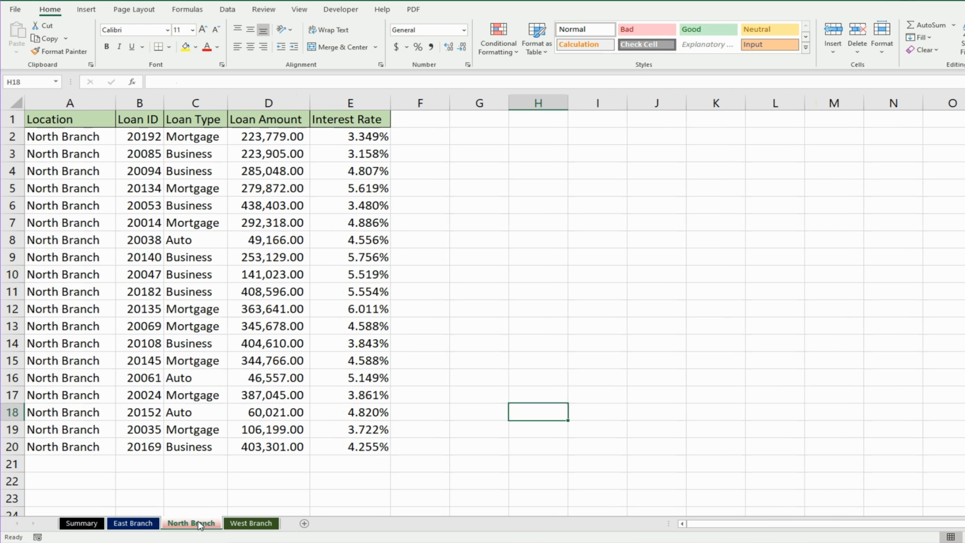
pyautogui.moveTo(250, 523)
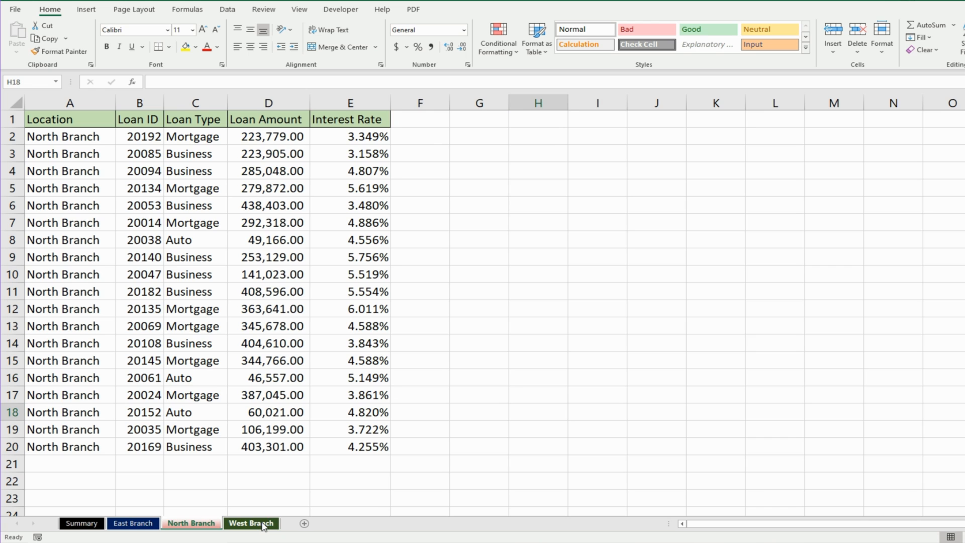
pyautogui.click(250, 523)
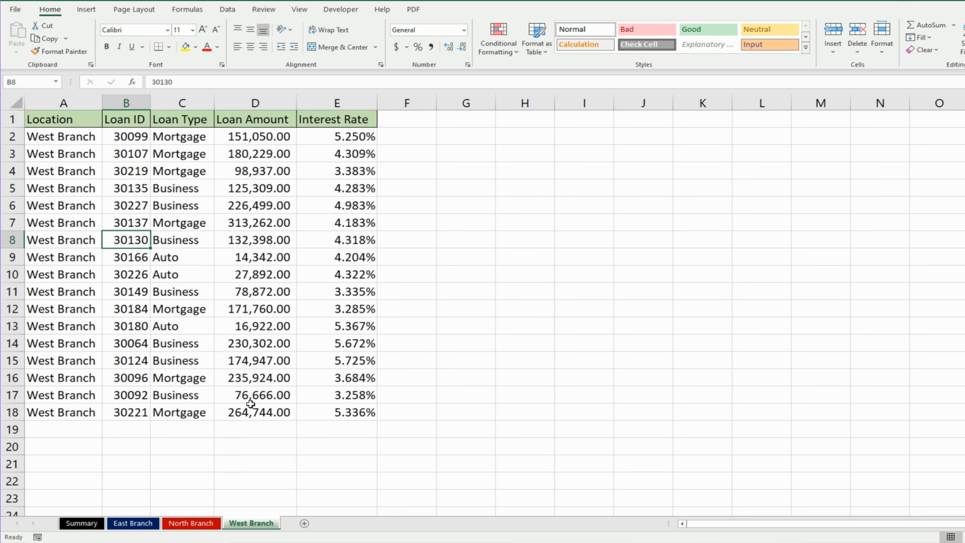
pyautogui.moveTo(187, 331)
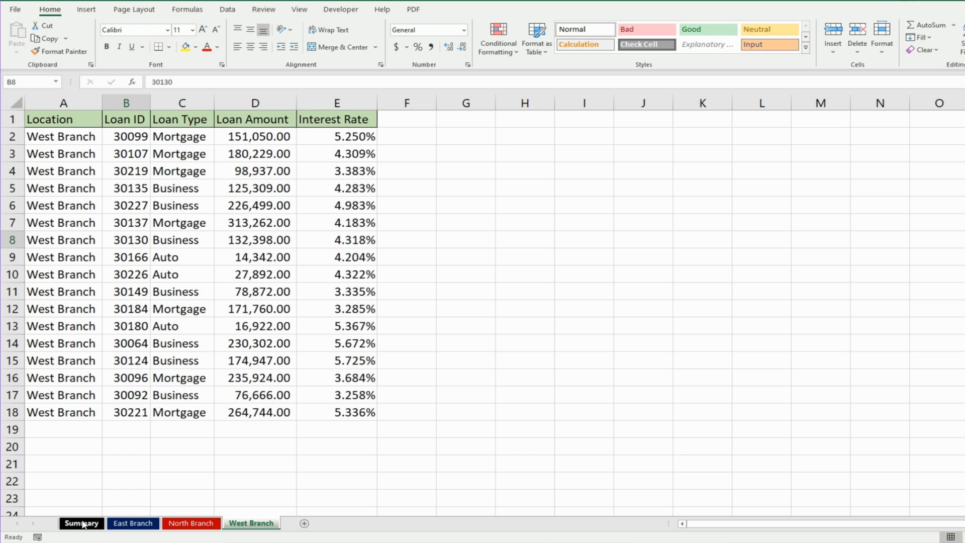
# - On the Summary sheet, inspect the B3 branch and B6 loan-type dropdown options without changing them
pyautogui.click(82, 523)
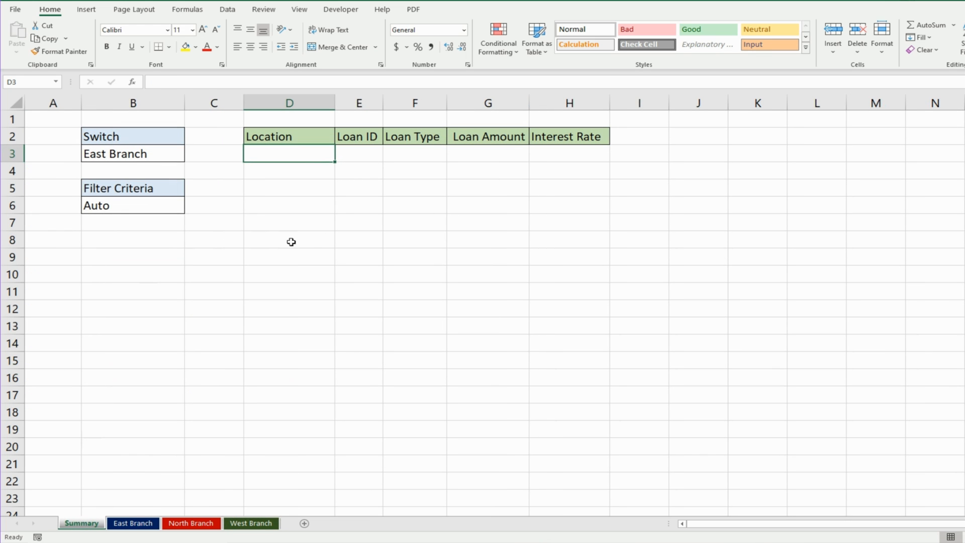
pyautogui.moveTo(323, 156)
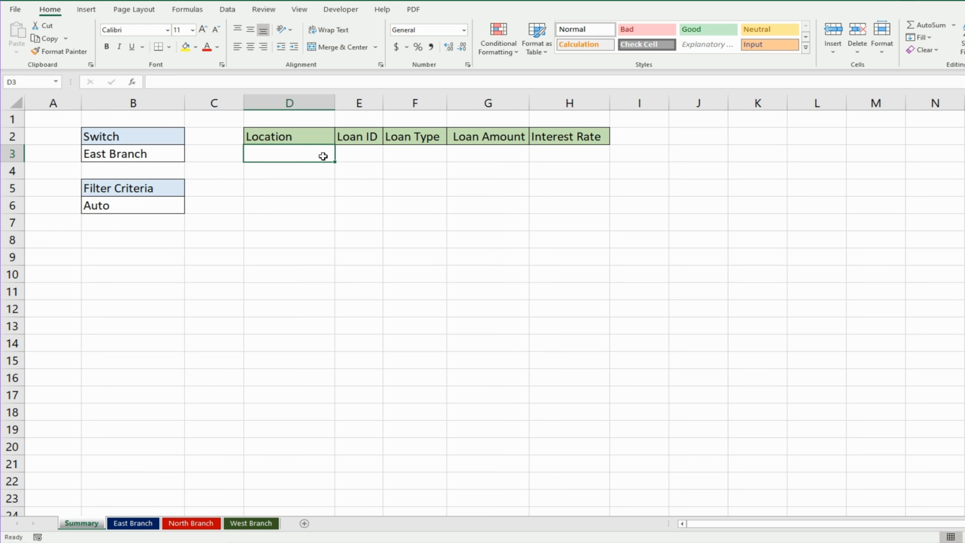
pyautogui.moveTo(176, 154)
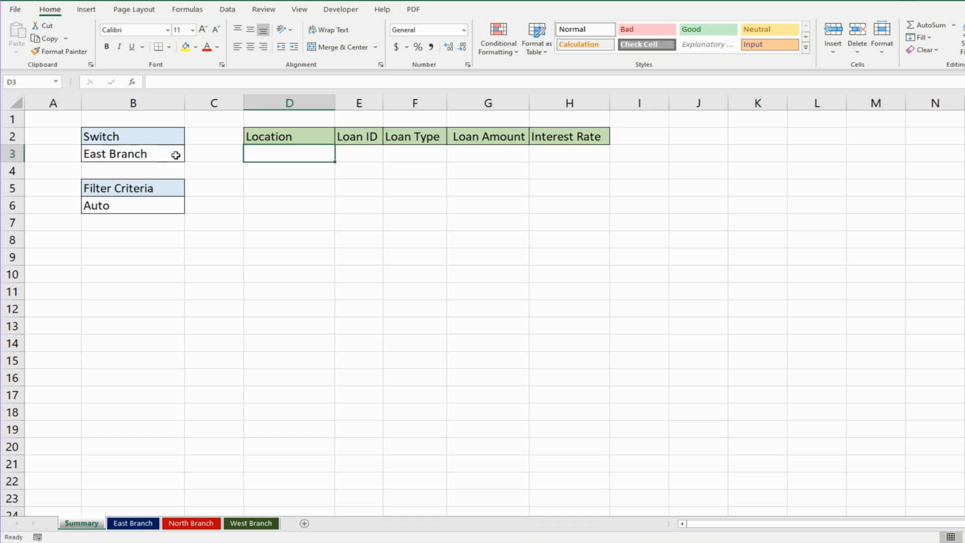
pyautogui.click(132, 154)
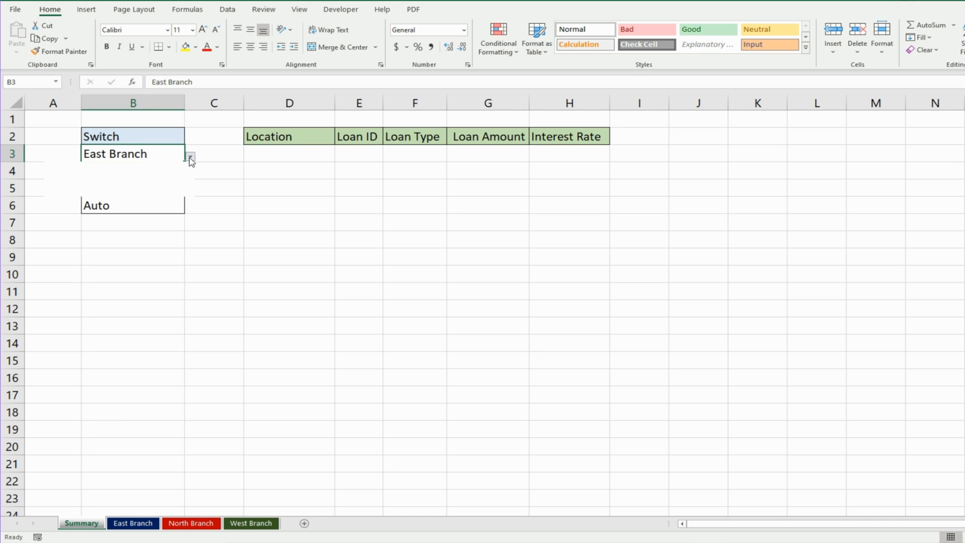
pyautogui.click(190, 157)
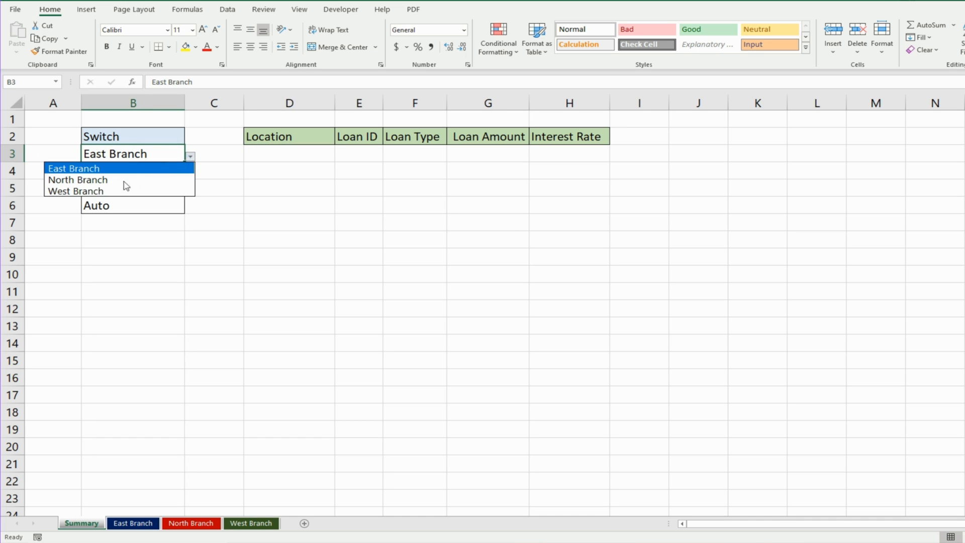
pyautogui.moveTo(131, 169)
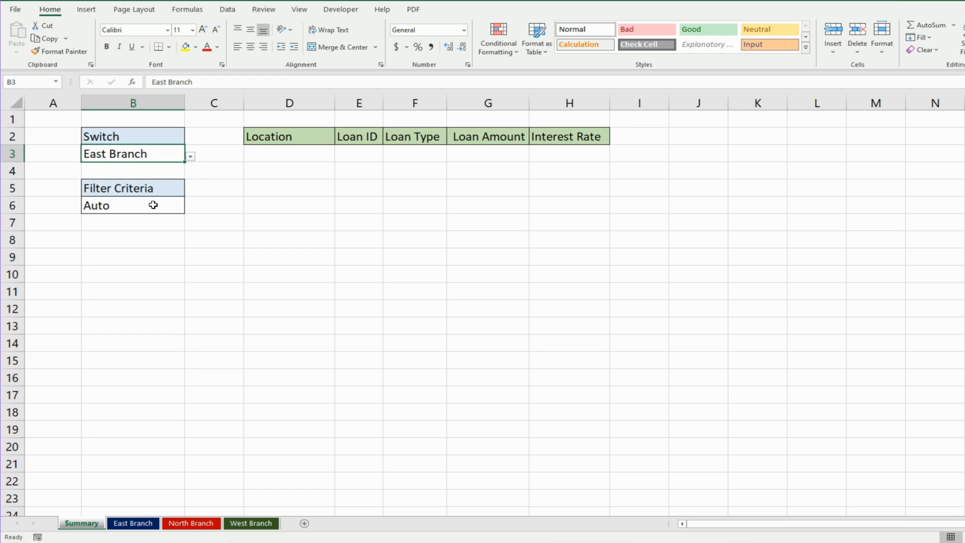
pyautogui.click(133, 205)
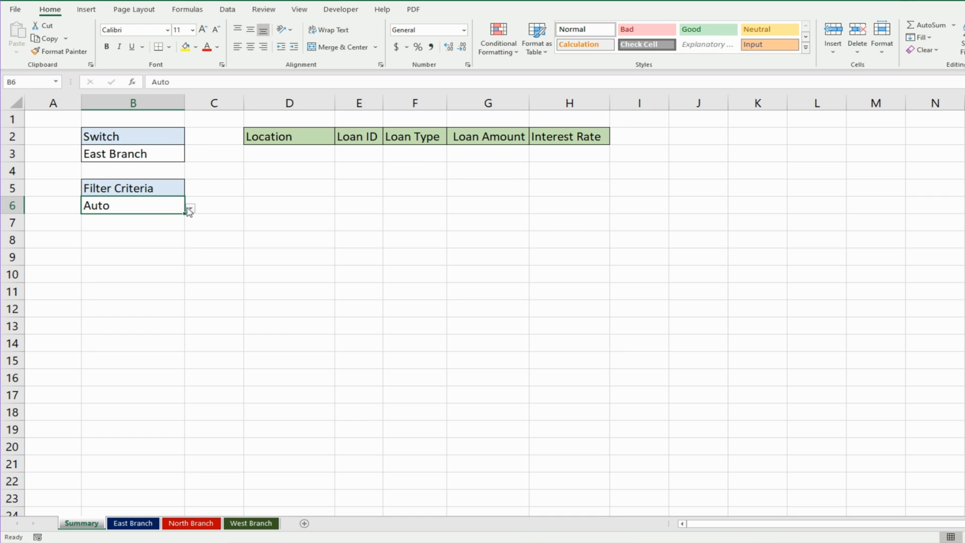
pyautogui.click(190, 205)
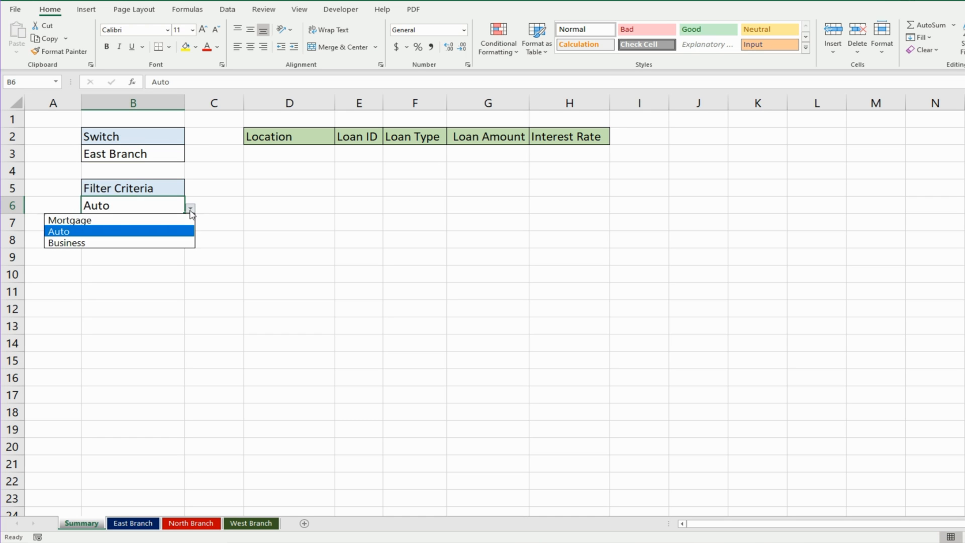
pyautogui.moveTo(67, 243)
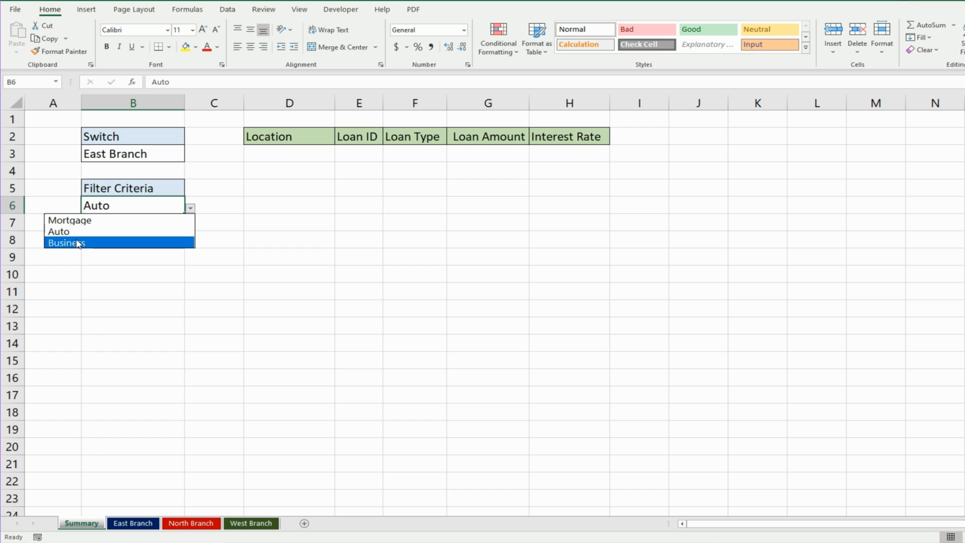
pyautogui.moveTo(59, 232)
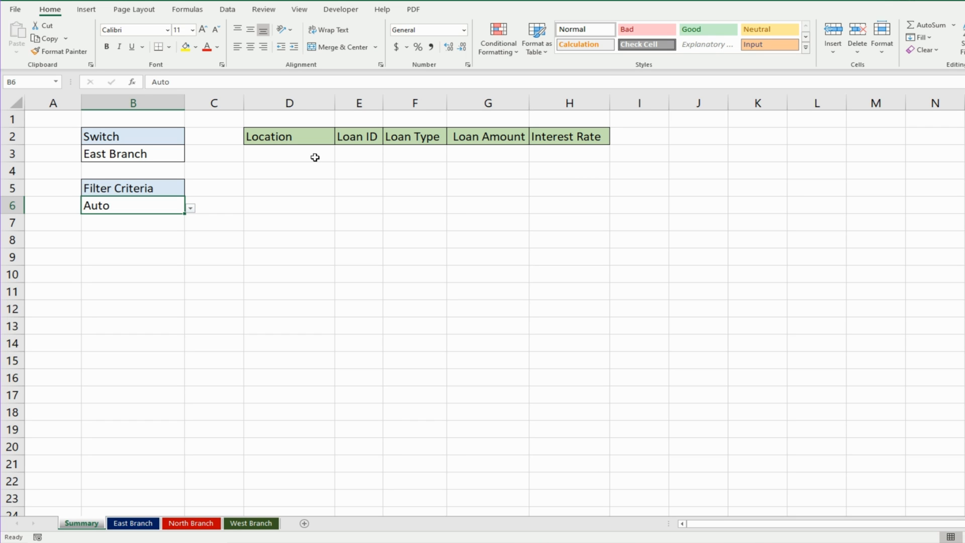
pyautogui.moveTo(324, 269)
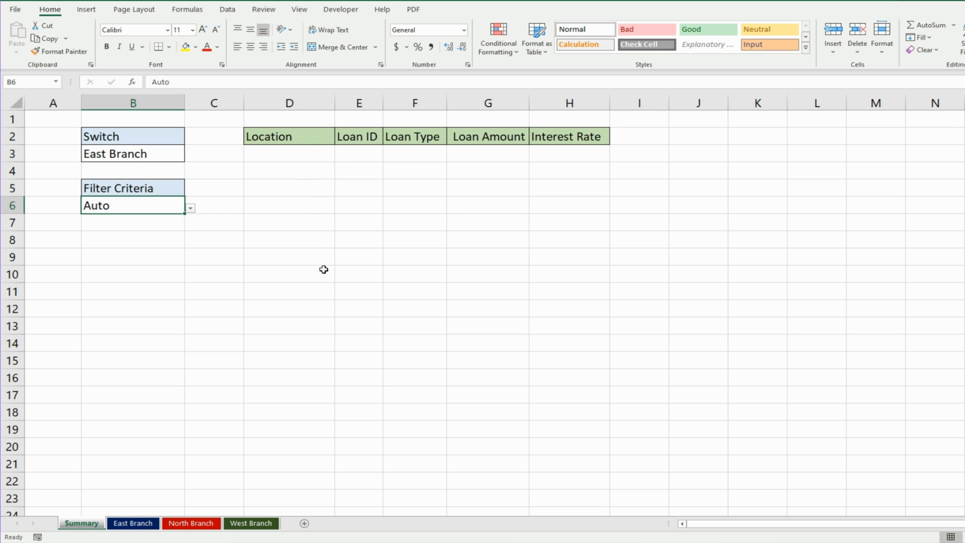
pyautogui.moveTo(333, 289)
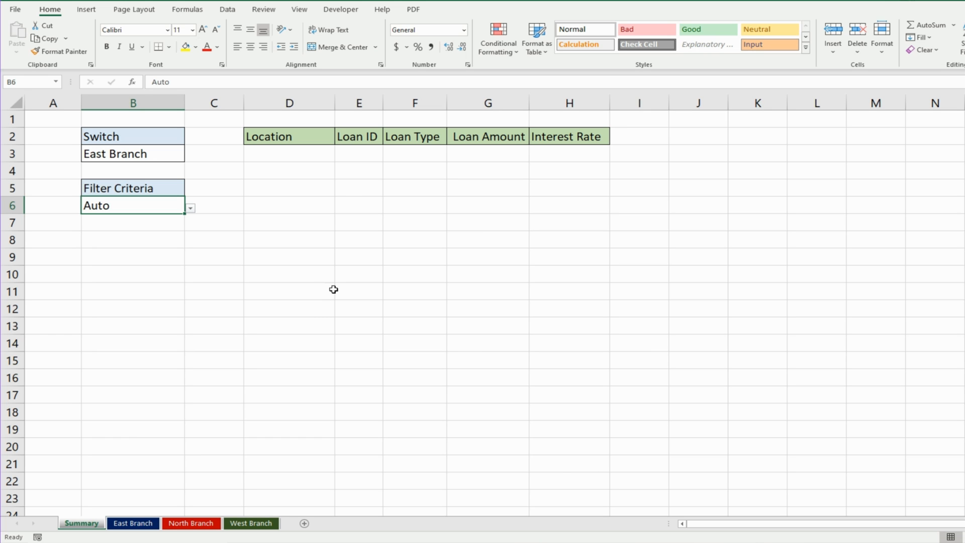
pyautogui.moveTo(243, 383)
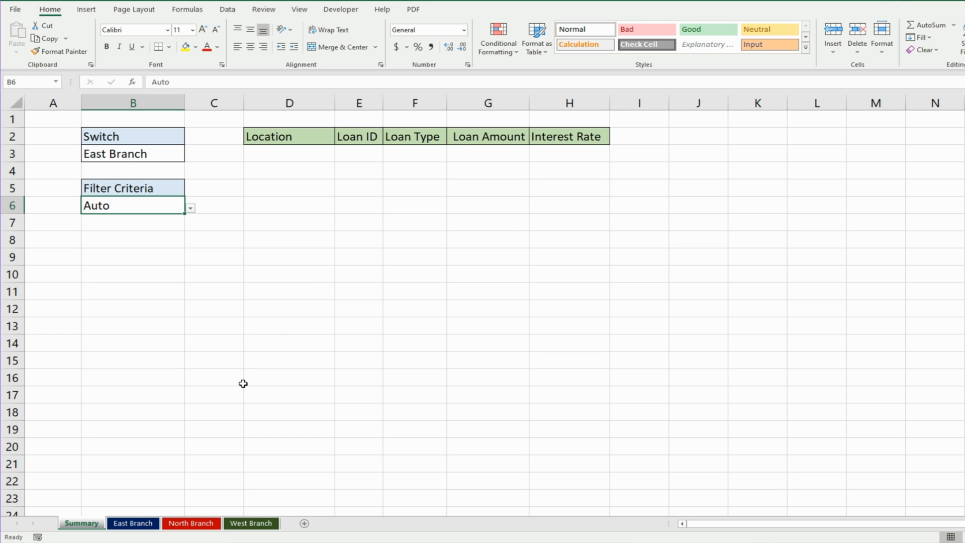
# - Name East Branch A1:E20 'East' and its Loan Type column C1:C20 'EastC', then go back to Summary
pyautogui.click(133, 523)
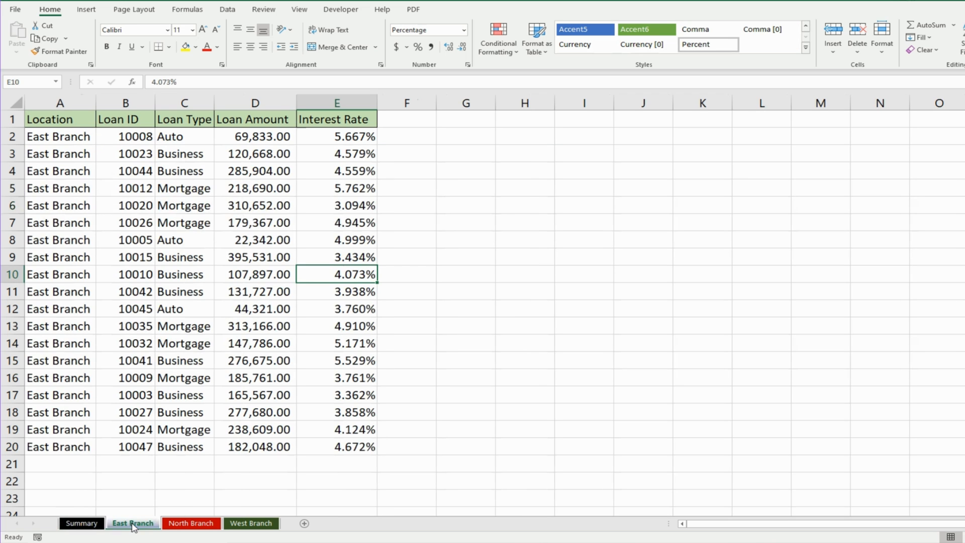
pyautogui.moveTo(349, 339)
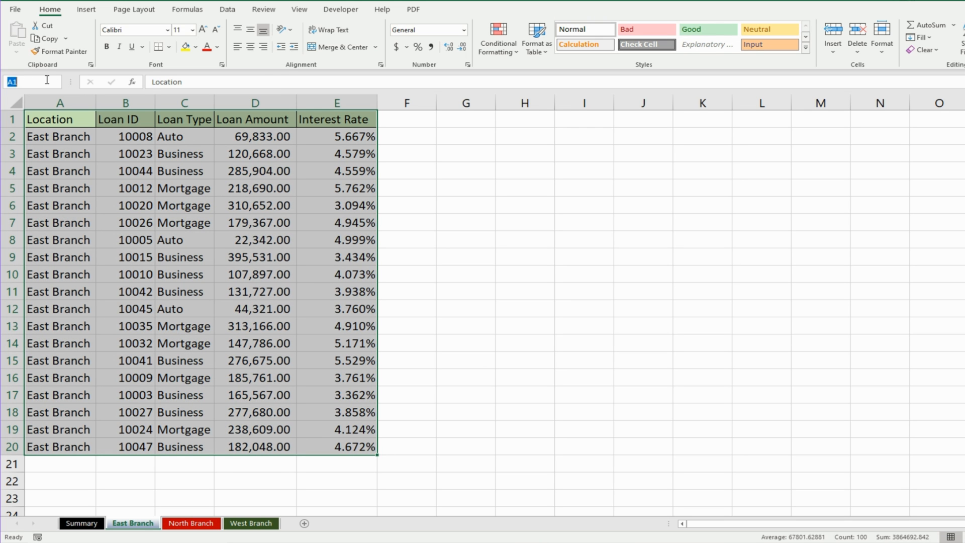
pyautogui.write('East')
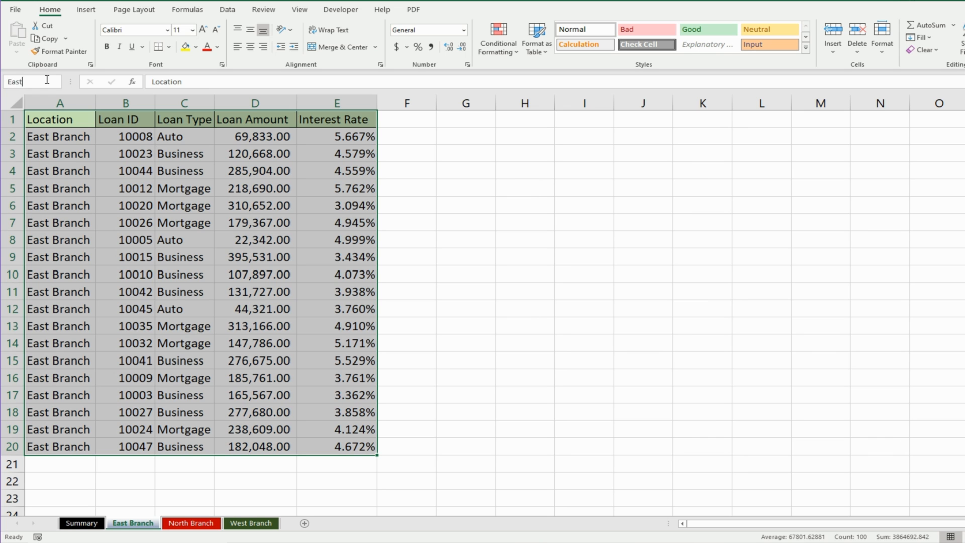
pyautogui.click(125, 222)
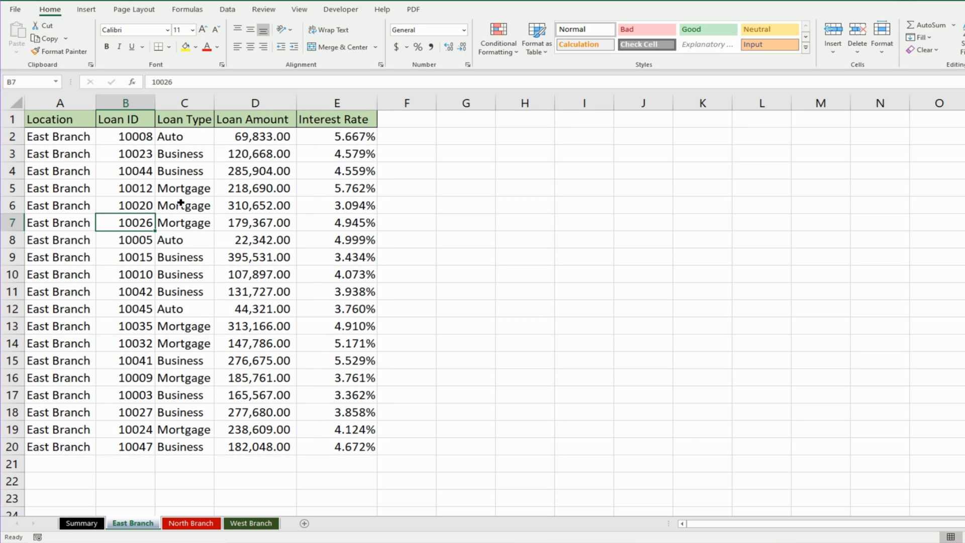
pyautogui.click(183, 102)
pyautogui.write('E')
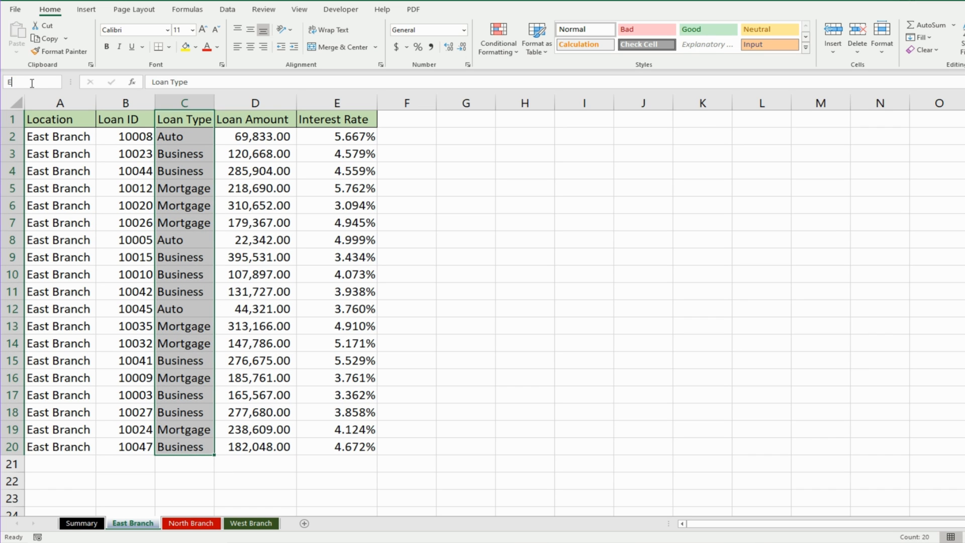
pyautogui.write('astC')
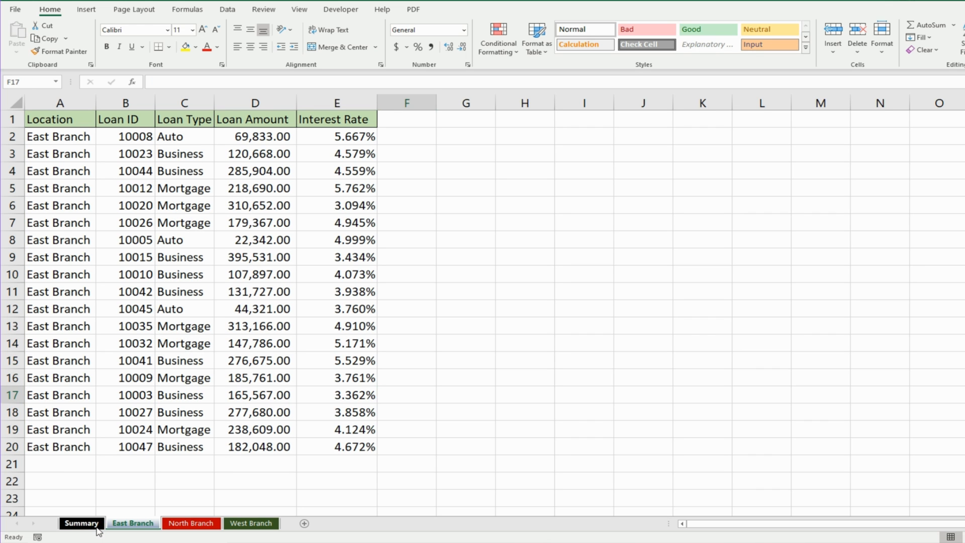
pyautogui.click(81, 523)
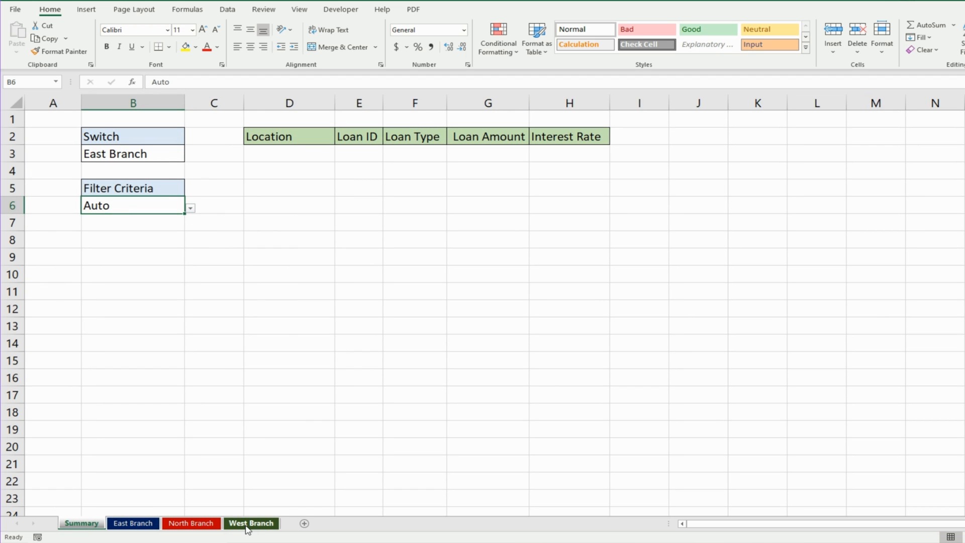
pyautogui.click(289, 153)
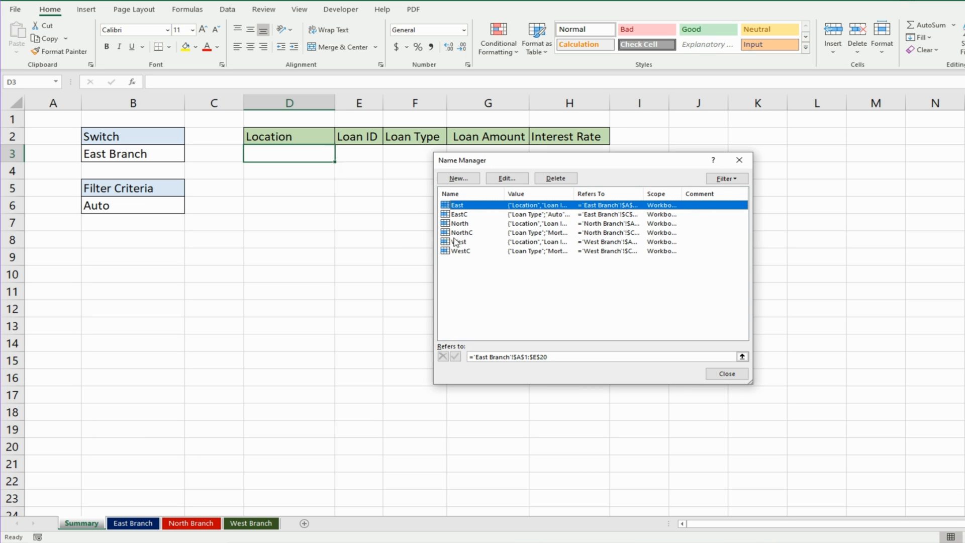
pyautogui.moveTo(467, 258)
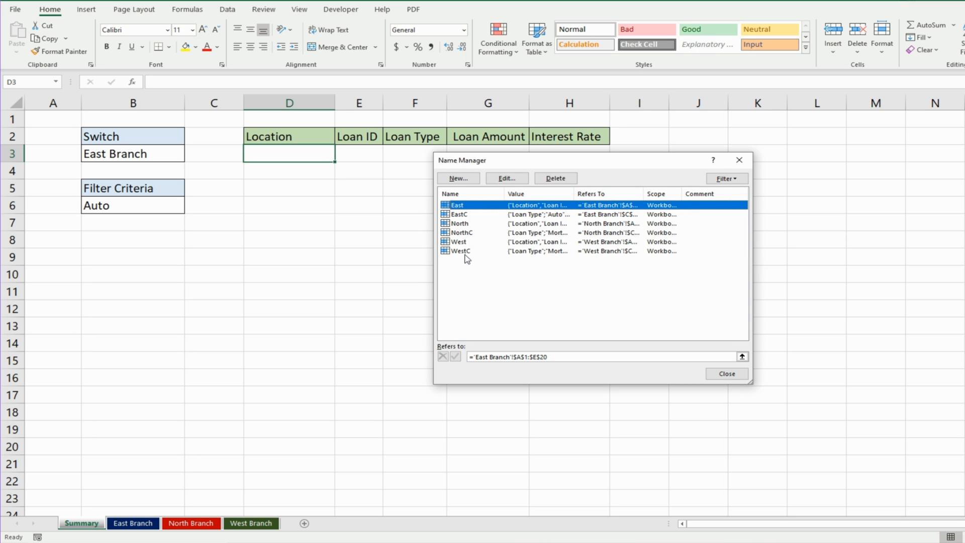
pyautogui.click(726, 374)
pyautogui.write('=SWITCH(')
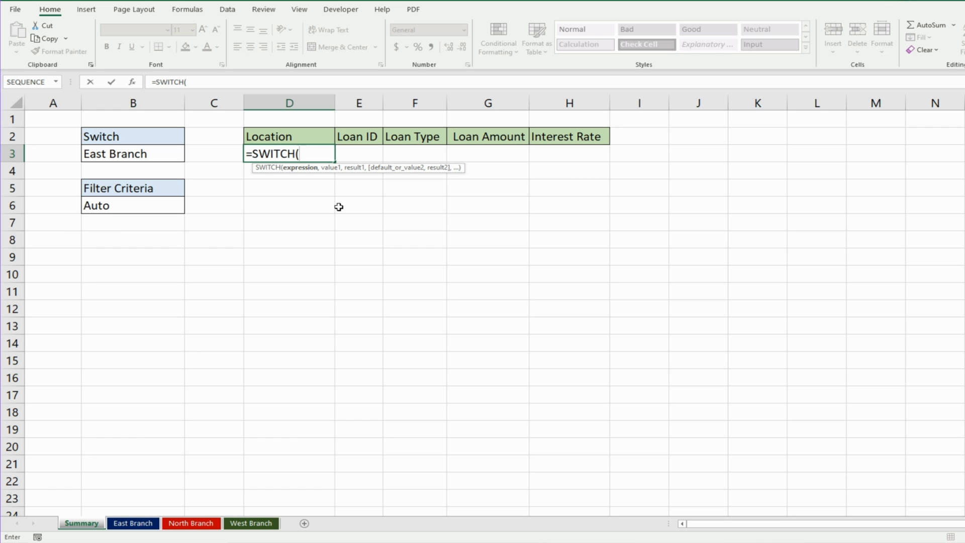
pyautogui.moveTo(358, 179)
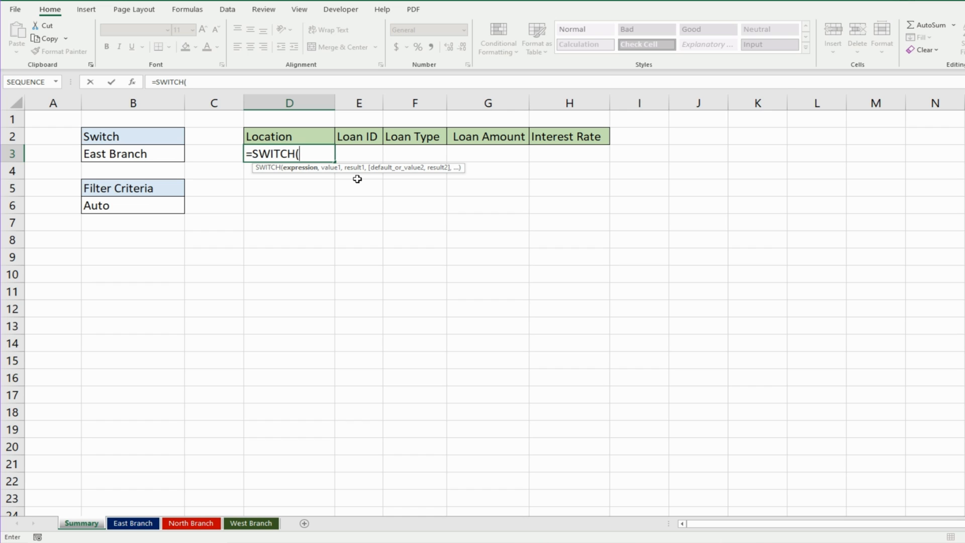
pyautogui.moveTo(123, 154)
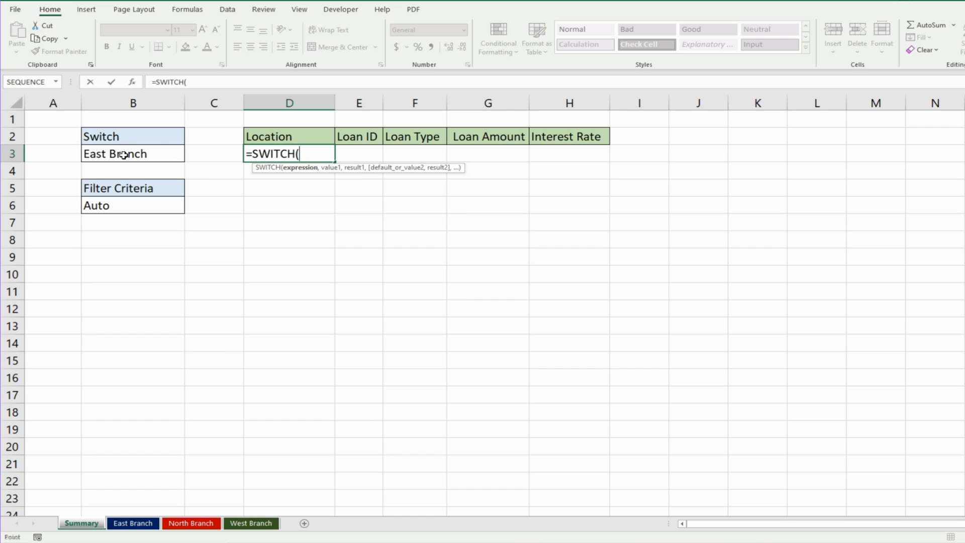
# - Begin =SWITCH(B3,"East Branch",Filter( in D3 using B3 as the switch value
pyautogui.click(132, 152)
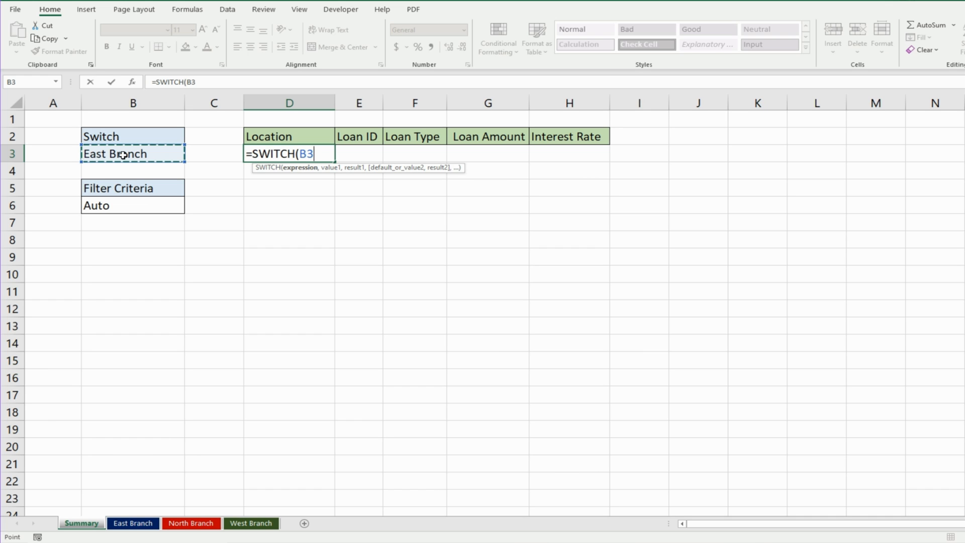
pyautogui.moveTo(114, 154)
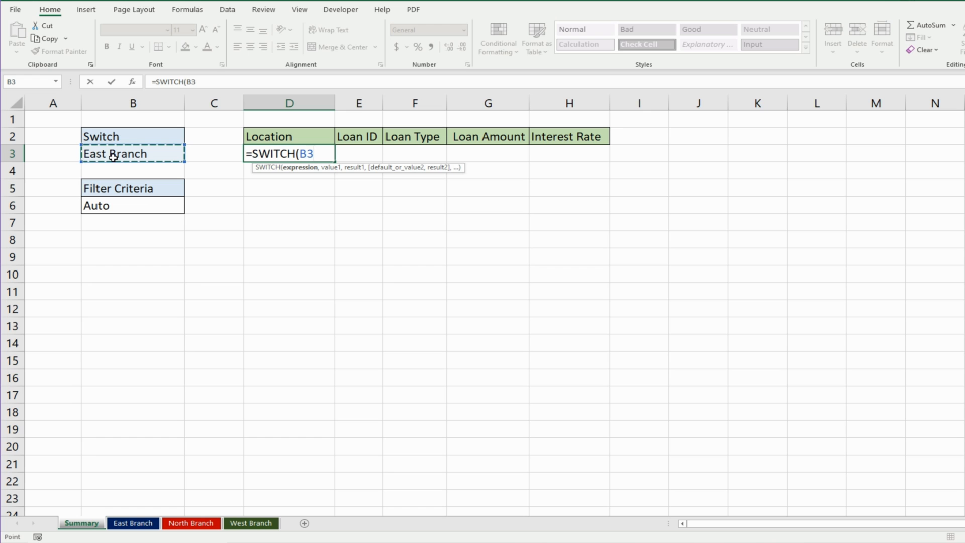
pyautogui.write(',')
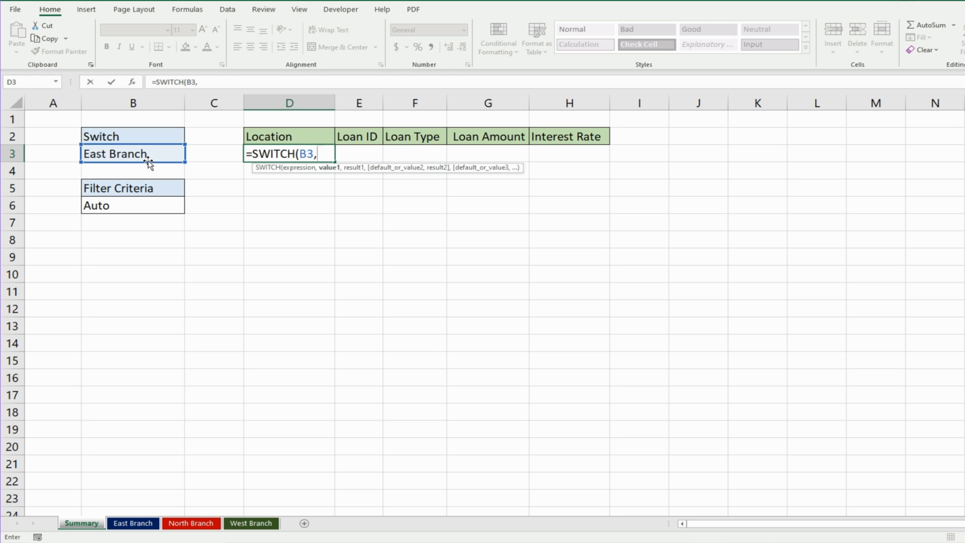
pyautogui.write('"')
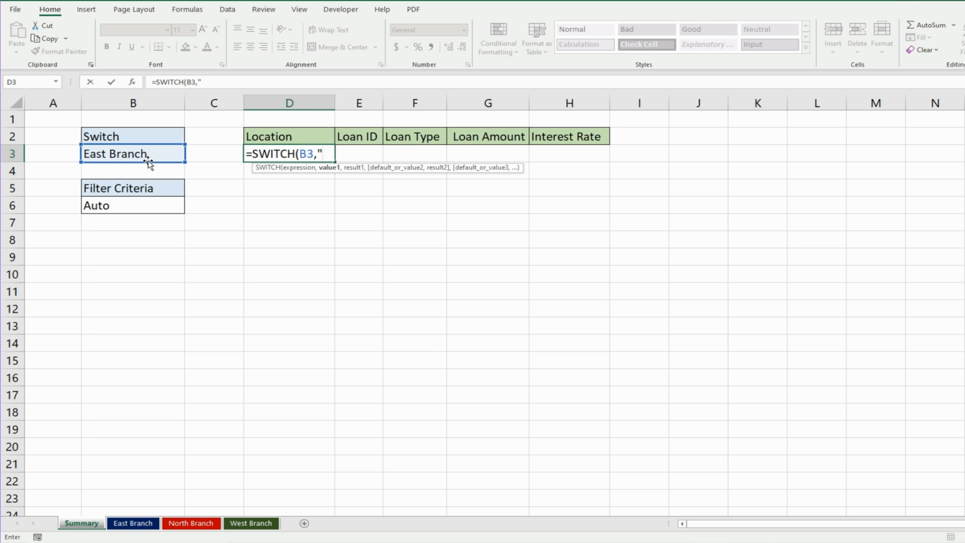
pyautogui.write('East')
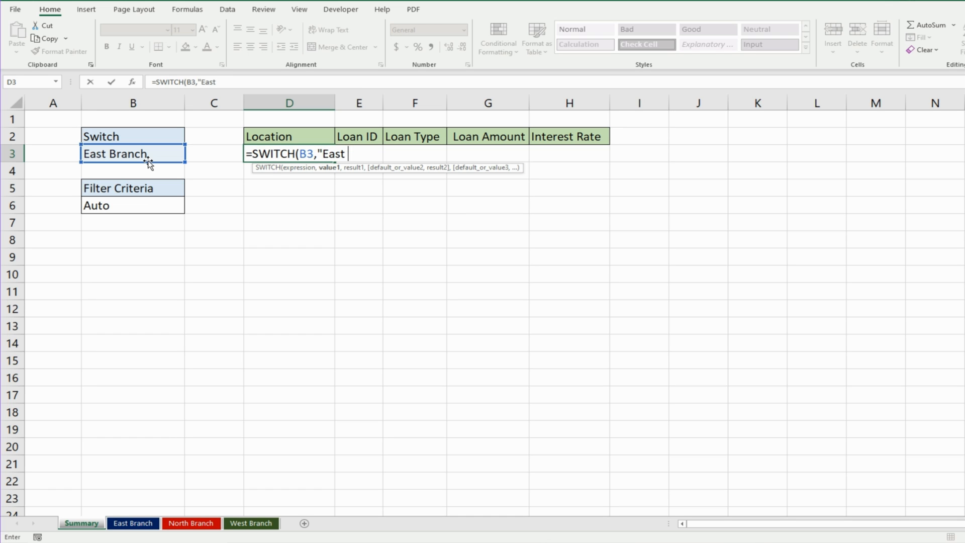
pyautogui.write('Branch"')
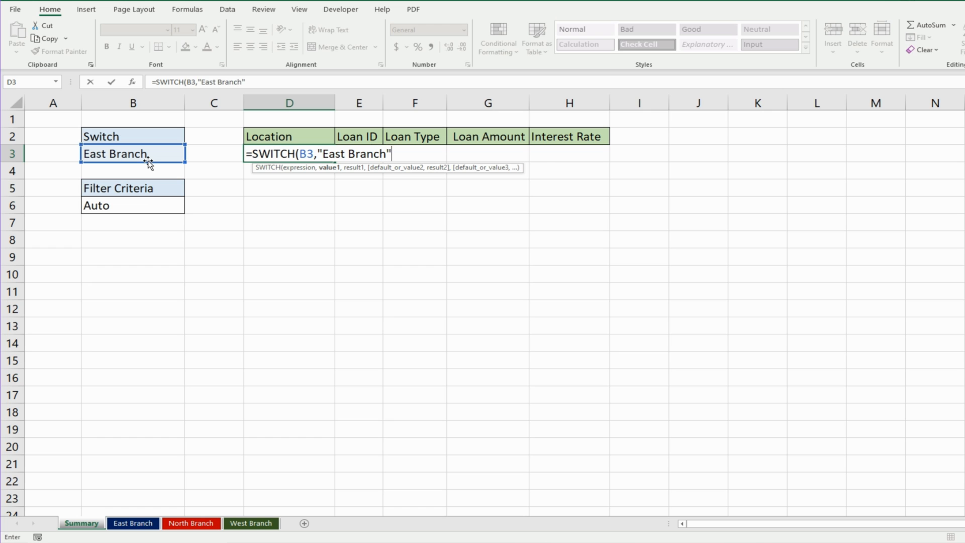
pyautogui.write(',')
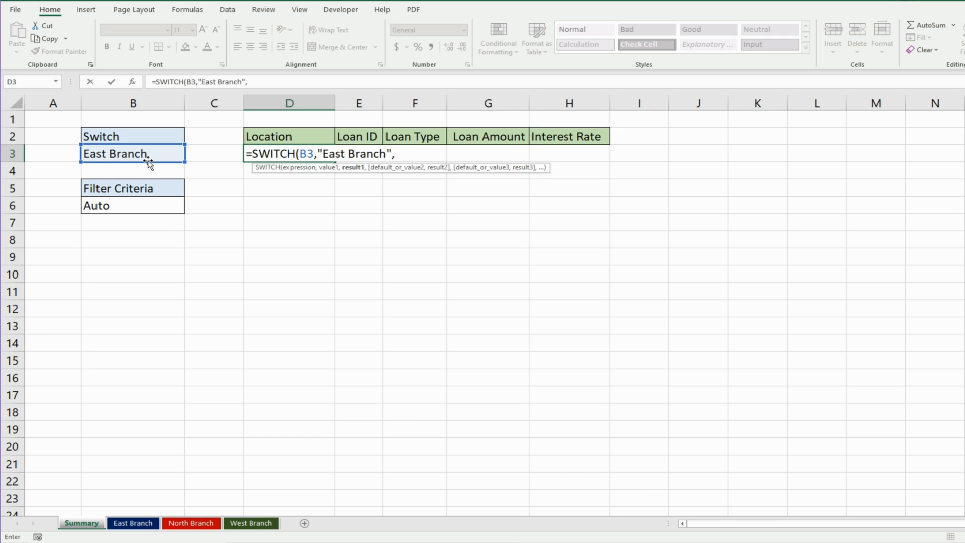
pyautogui.write('Filter(')
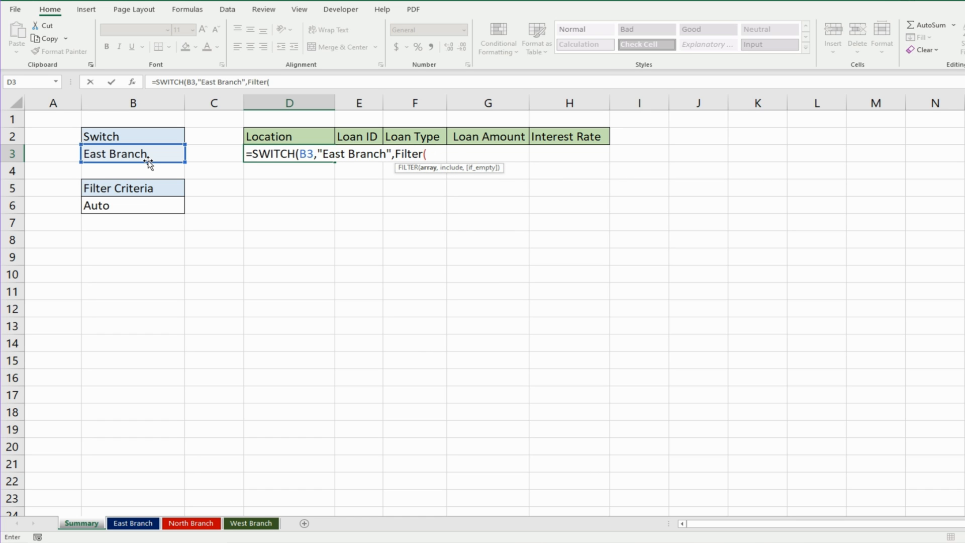
# - Complete the East case as Filter(East,EastC=B6,"") returning blank when no match
pyautogui.write('East')
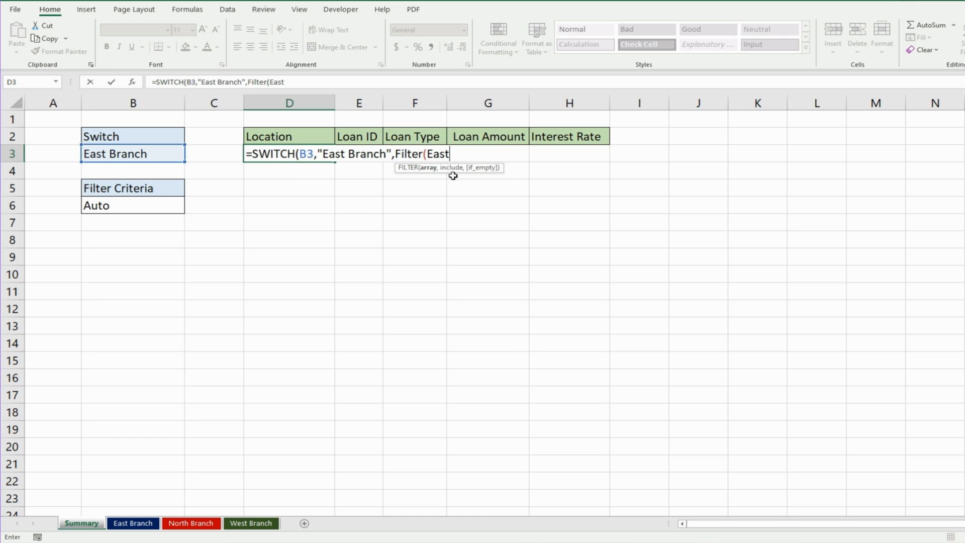
pyautogui.write(',')
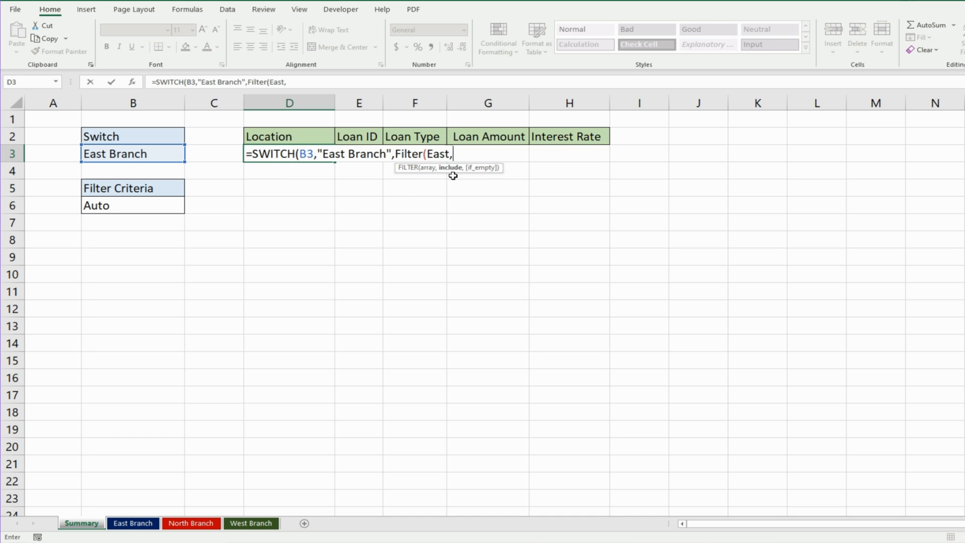
pyautogui.moveTo(490, 198)
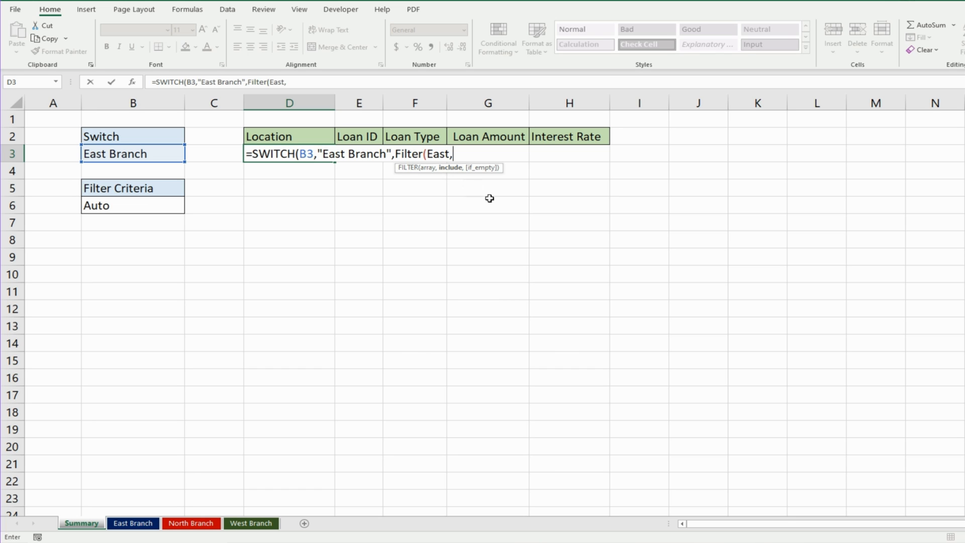
pyautogui.write('EastC')
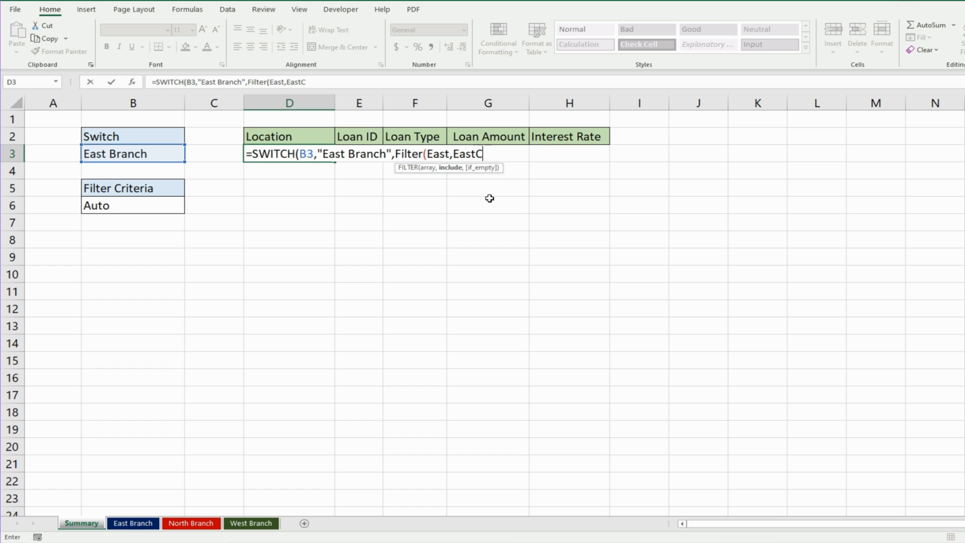
pyautogui.write('=')
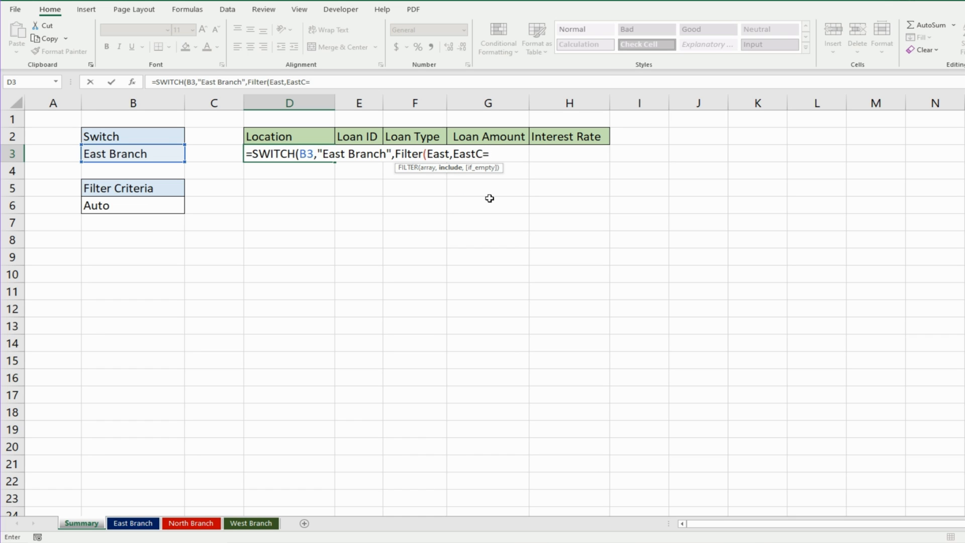
pyautogui.moveTo(126, 210)
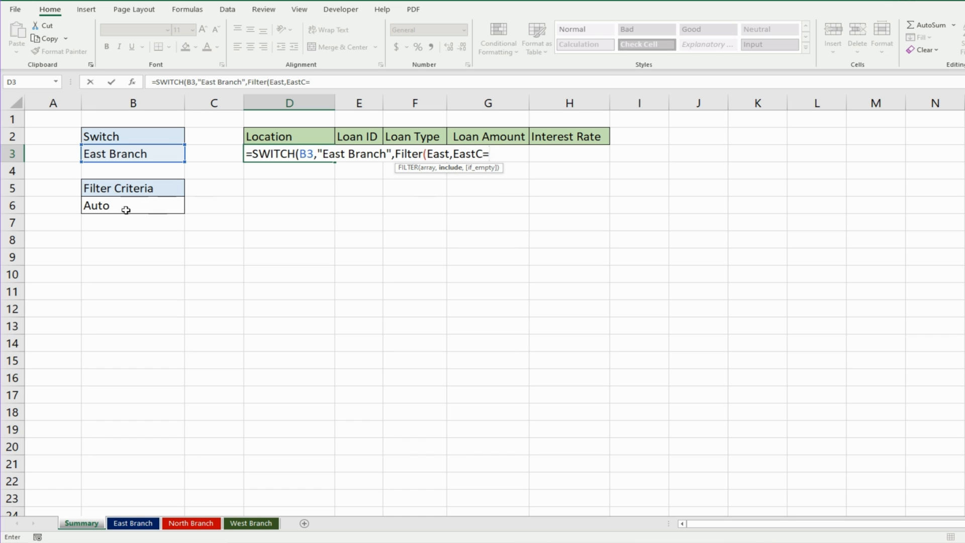
pyautogui.moveTo(108, 205)
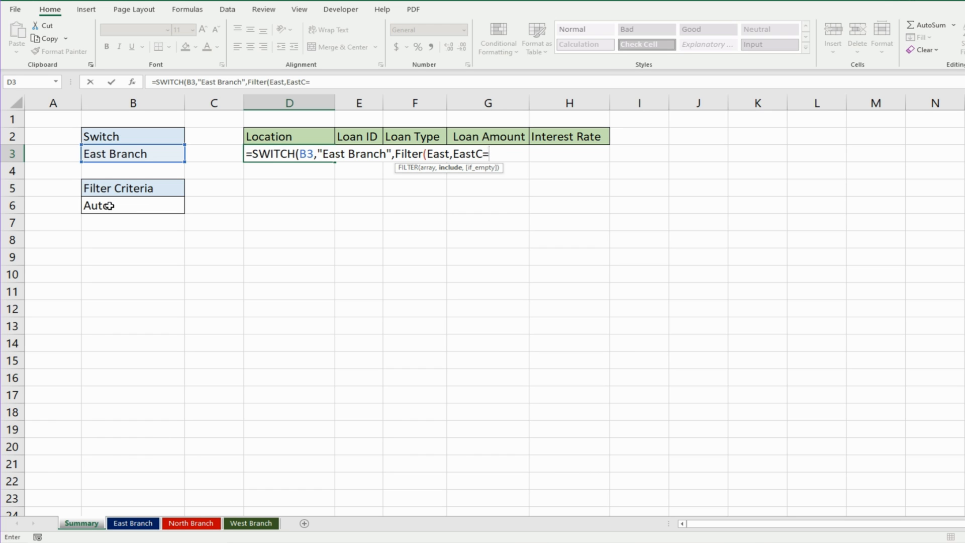
pyautogui.click(133, 206)
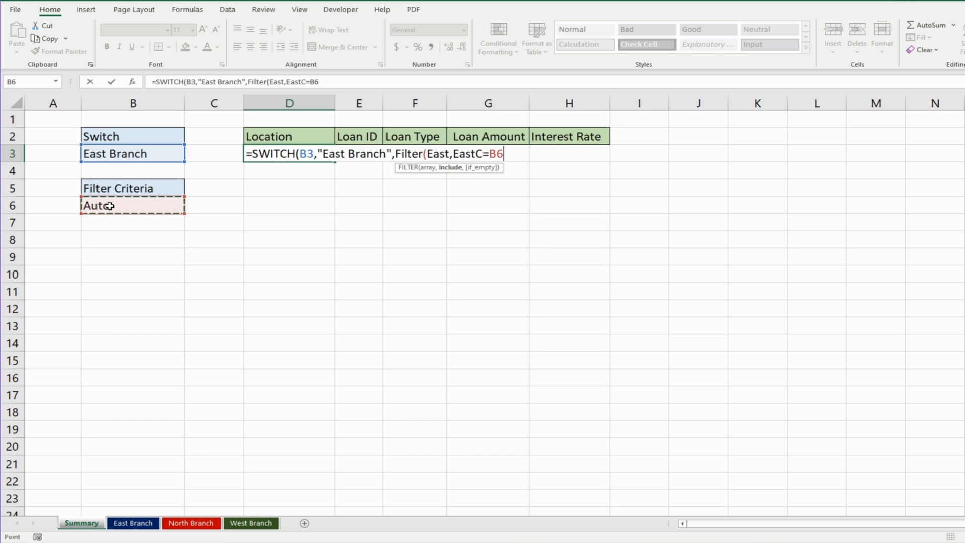
pyautogui.write(',')
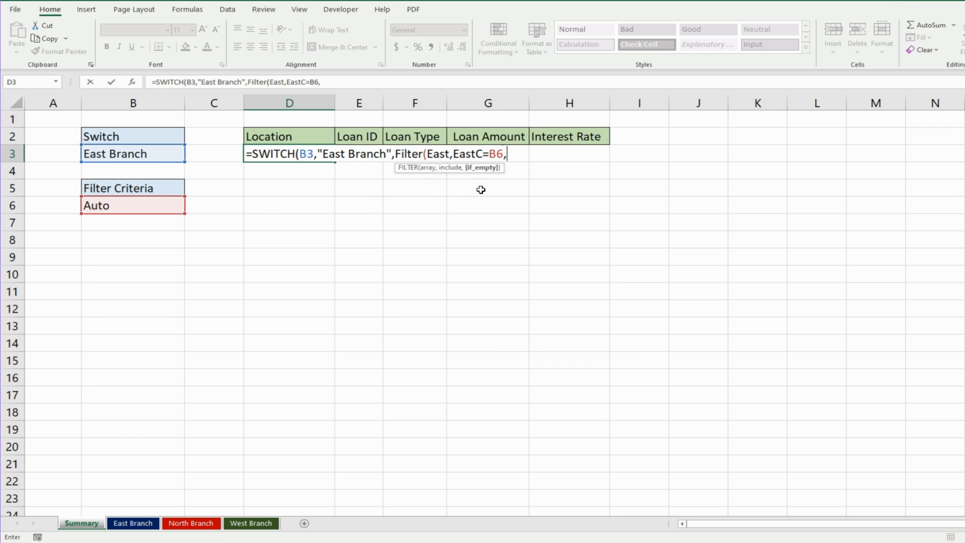
pyautogui.moveTo(478, 179)
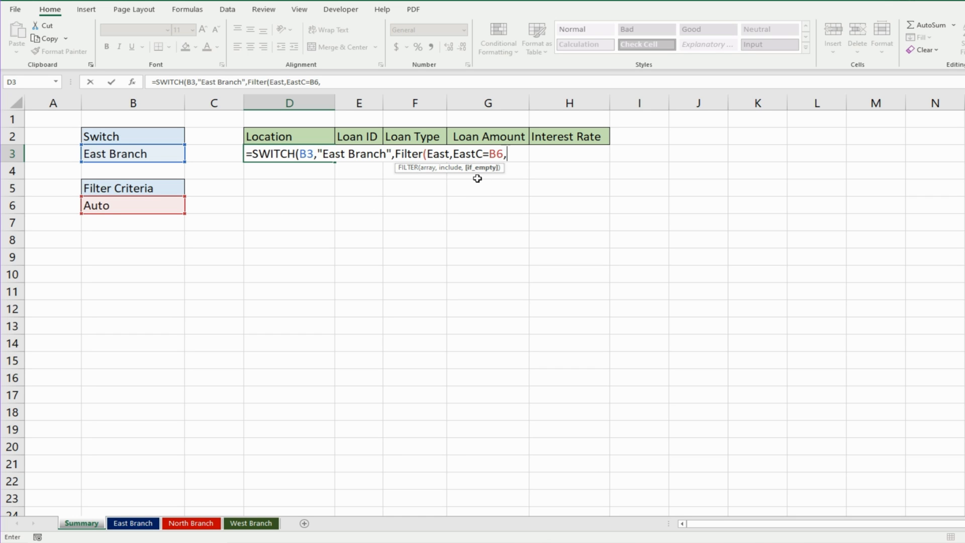
pyautogui.moveTo(603, 199)
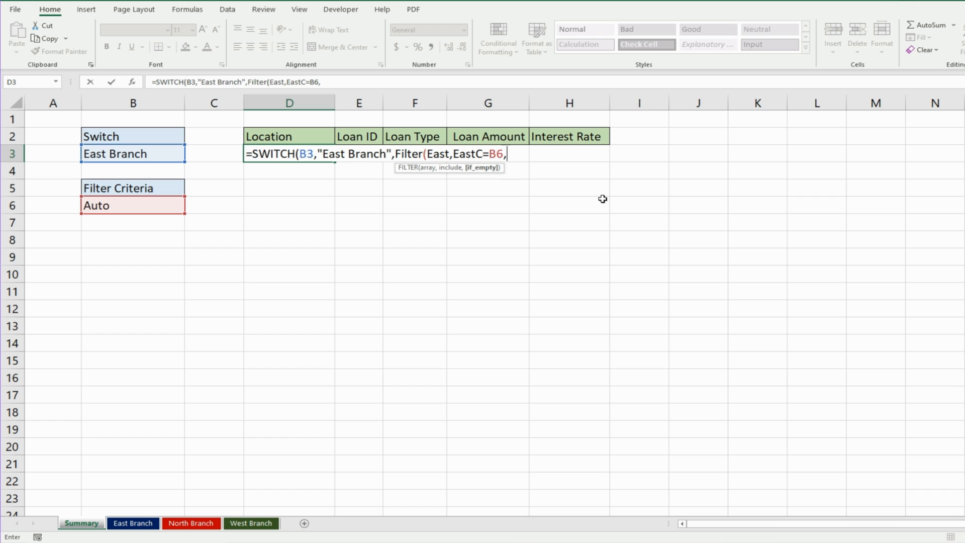
pyautogui.write('""')
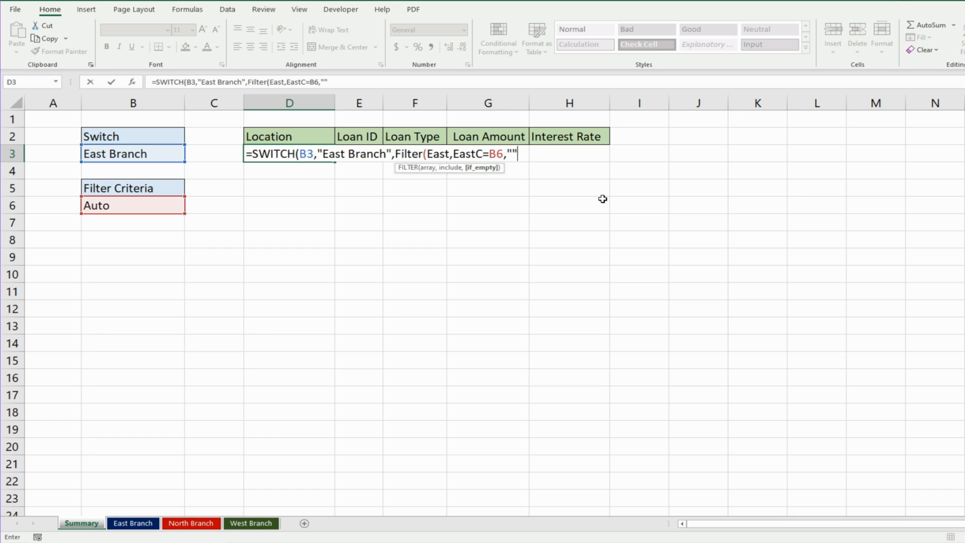
pyautogui.write(')')
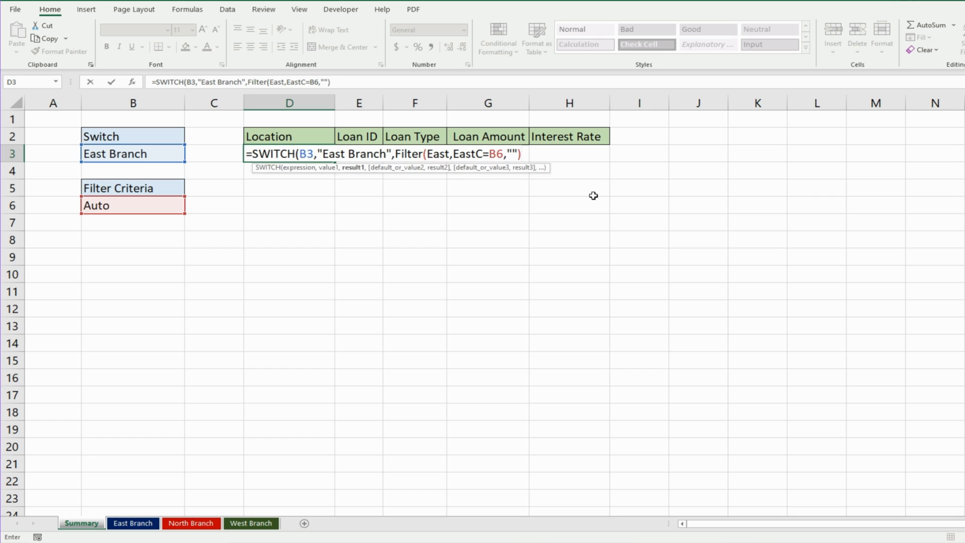
pyautogui.write(',')
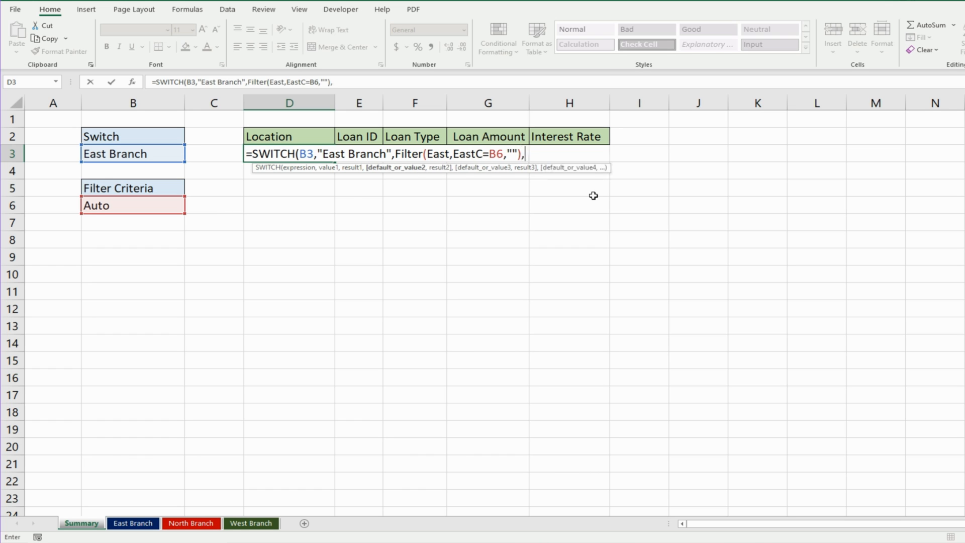
pyautogui.moveTo(489, 195)
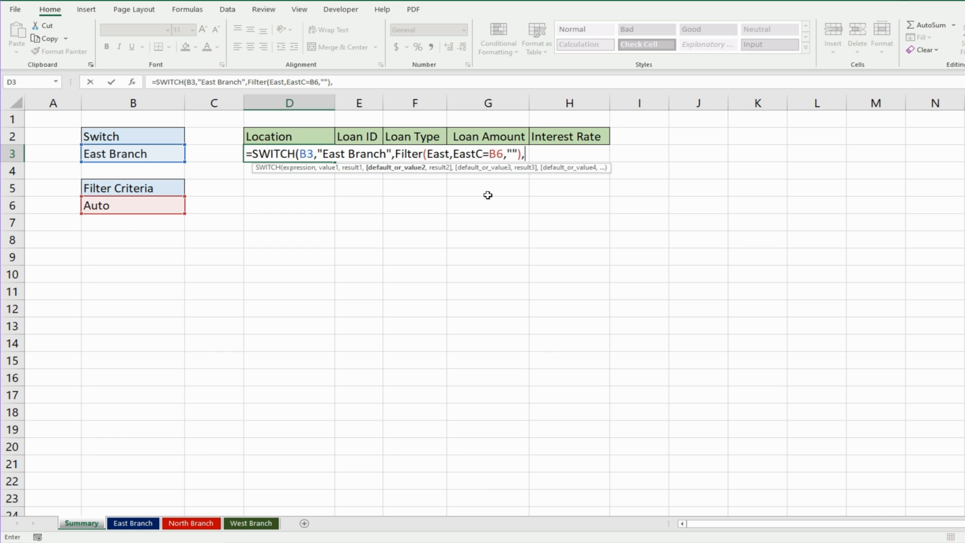
# - Add the "North Branch" case label to the SWITCH formula in D3
pyautogui.write('"North')
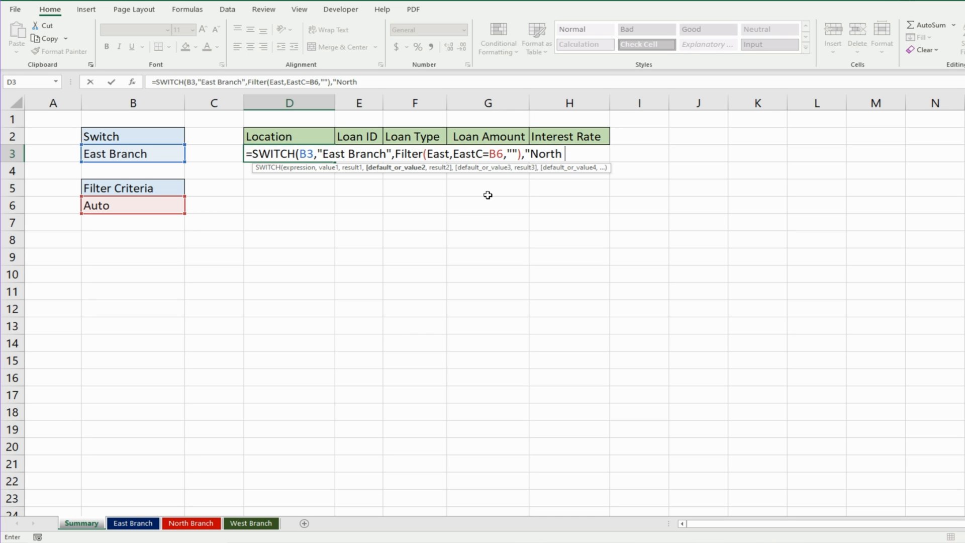
pyautogui.write('Br')
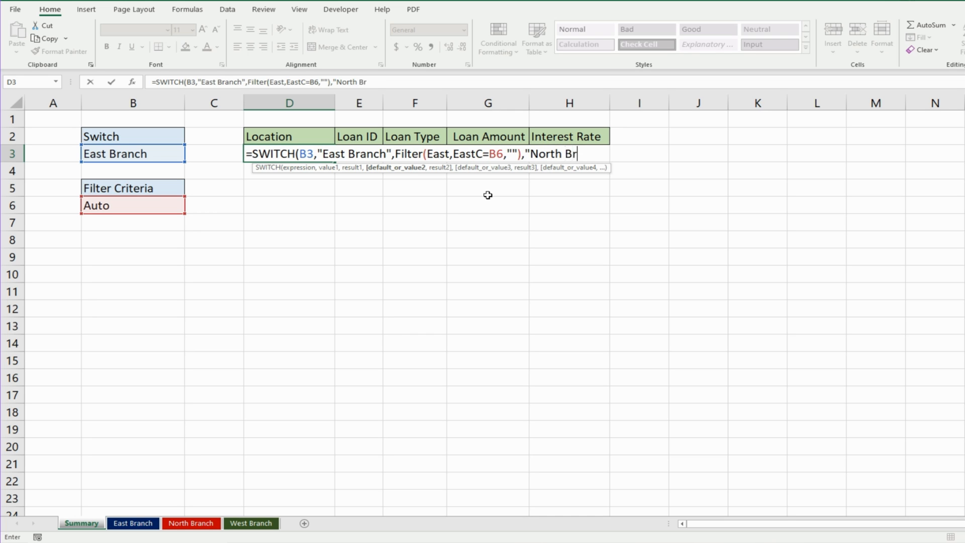
pyautogui.write('anch"')
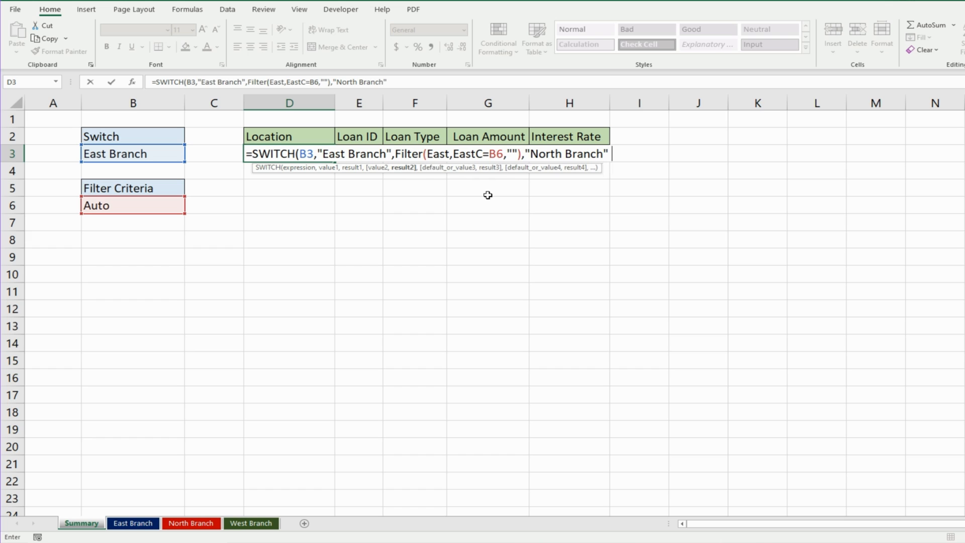
pyautogui.write(',')
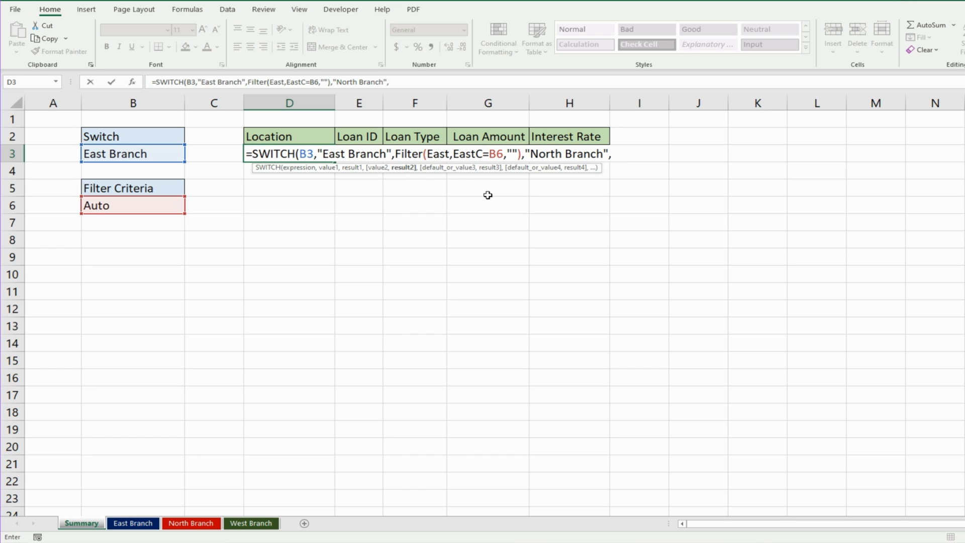
pyautogui.write('Filter(')
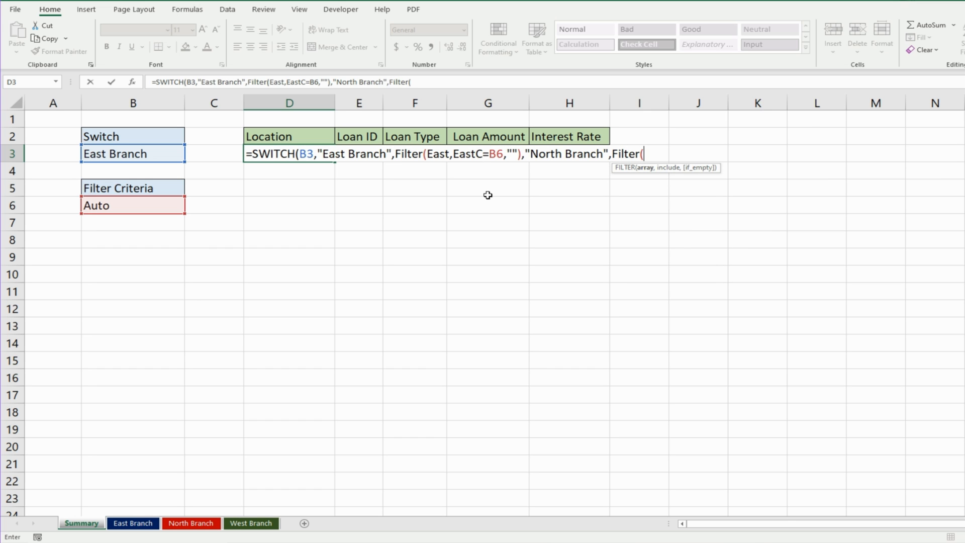
# - Write its result as Filter(North,NorthC=B6,"") filtering North loans by the B6 loan type
pyautogui.write('Nor')
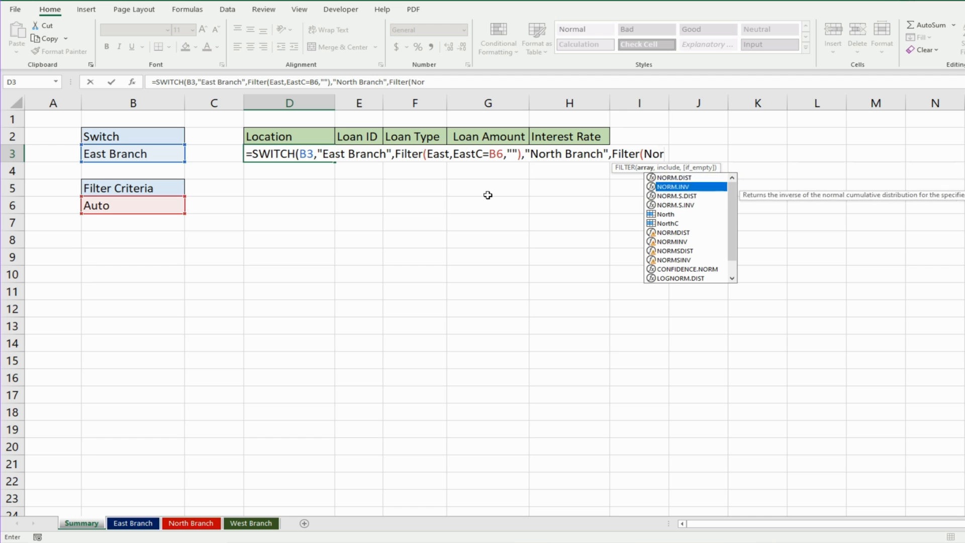
pyautogui.write('th')
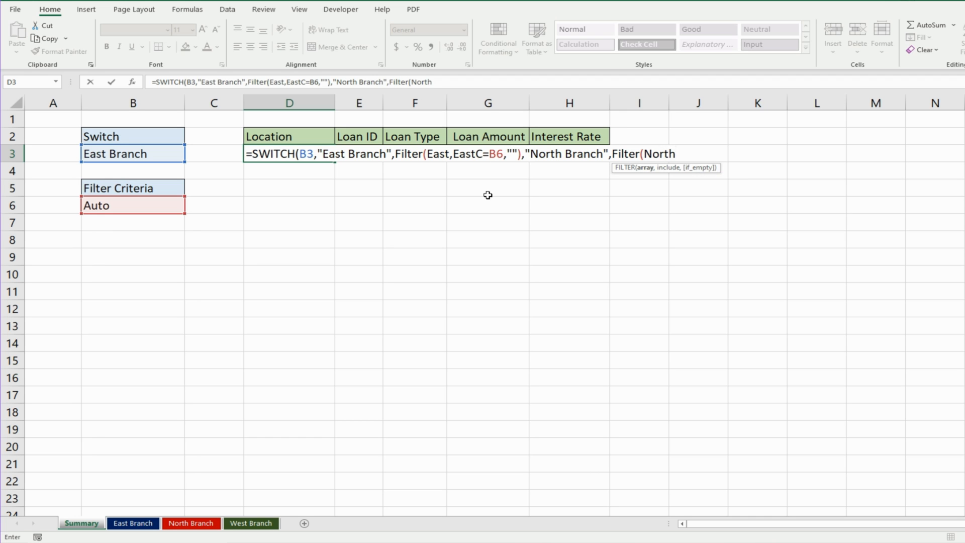
pyautogui.write(',Nort')
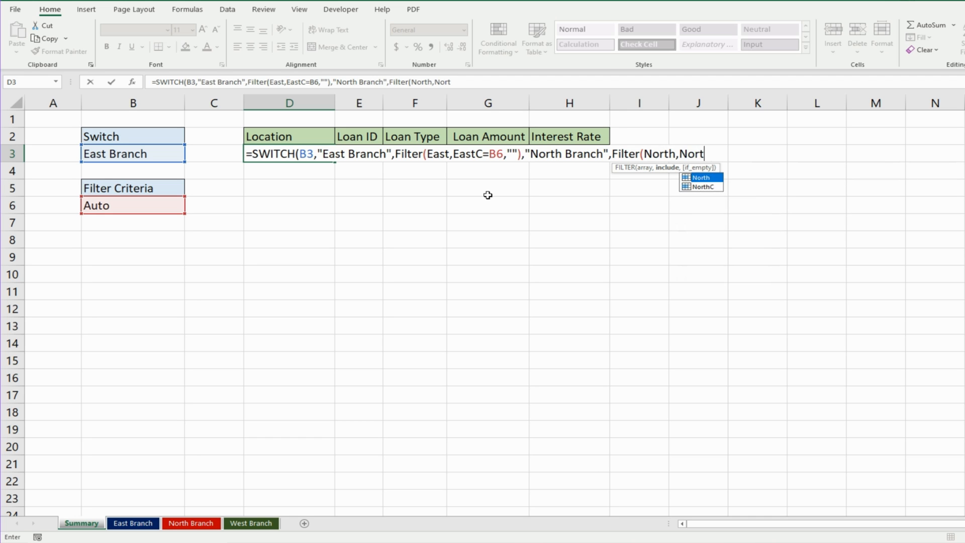
pyautogui.write('h')
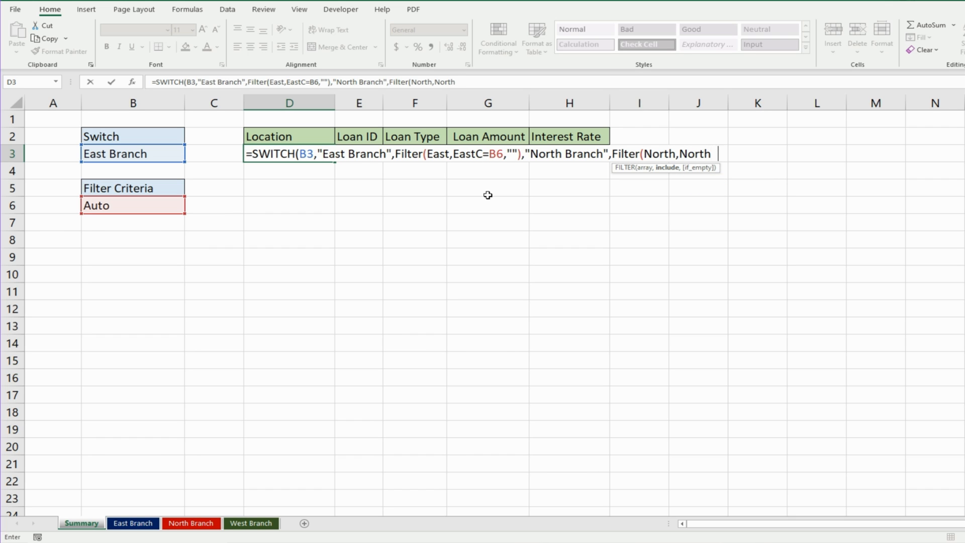
pyautogui.write('C')
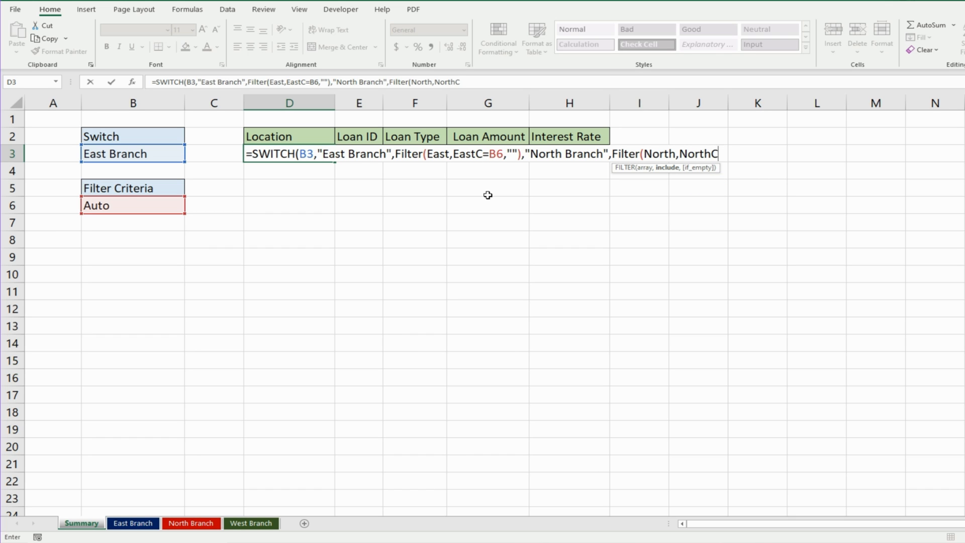
pyautogui.write('=')
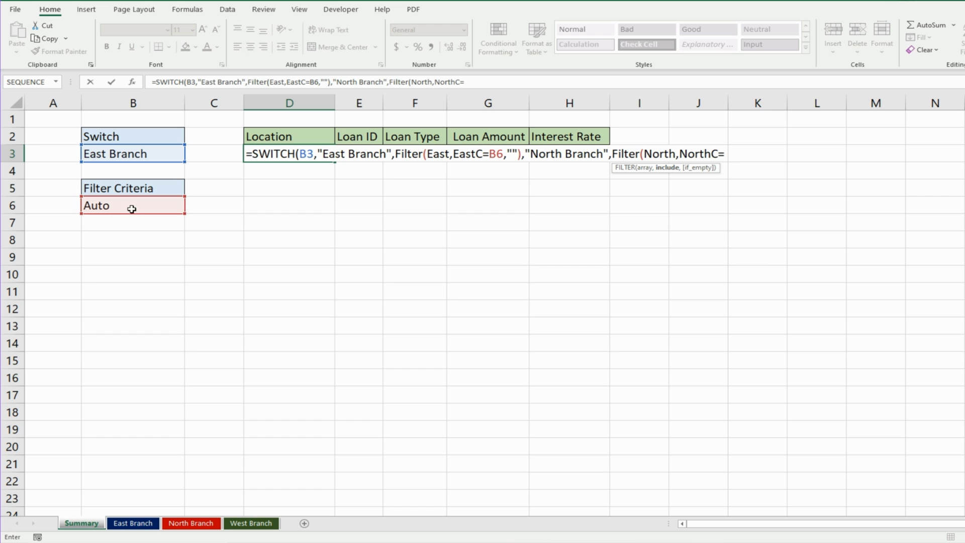
pyautogui.click(132, 205)
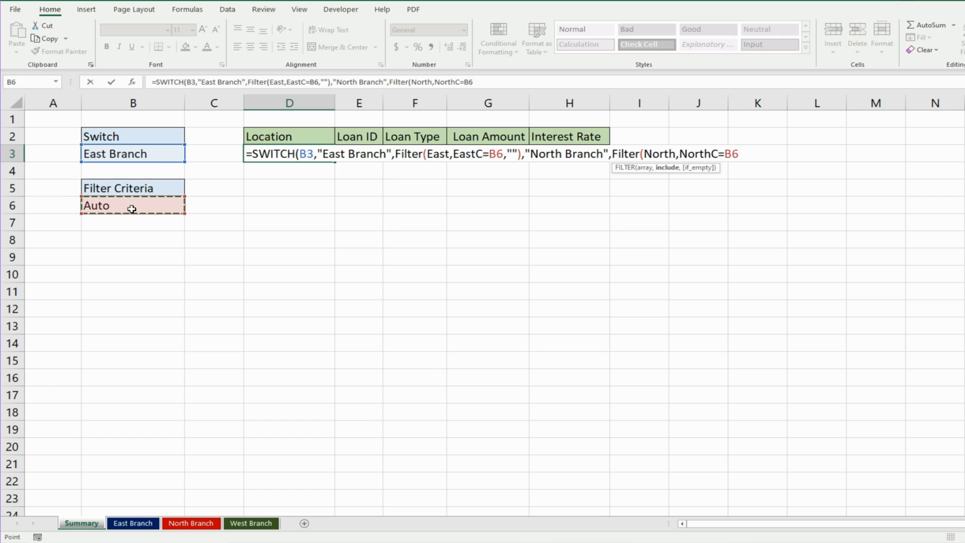
pyautogui.write('),')
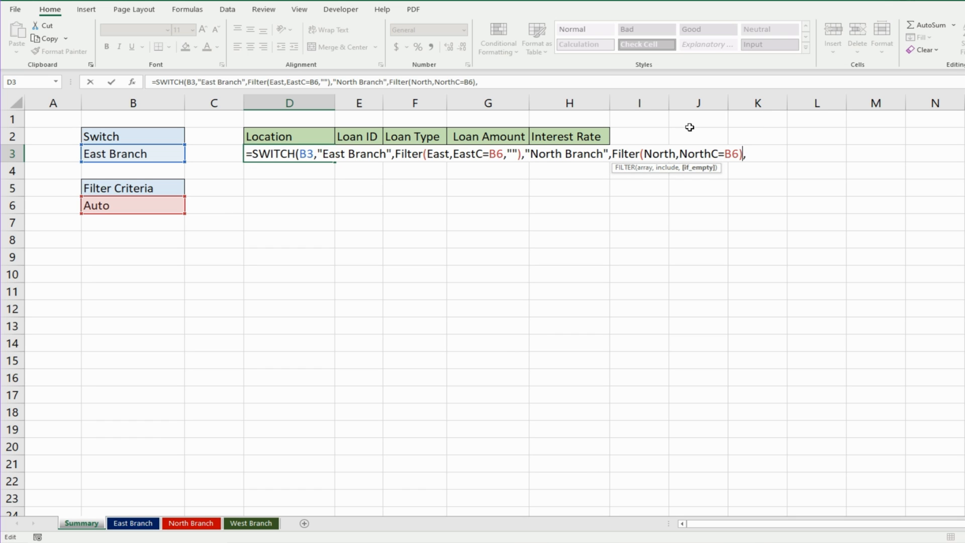
pyautogui.write('""')
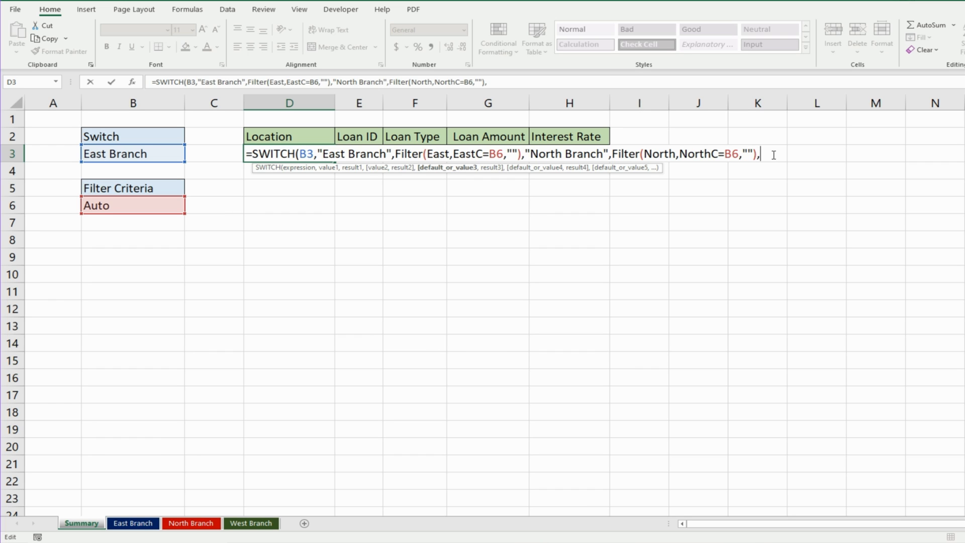
pyautogui.moveTo(323, 514)
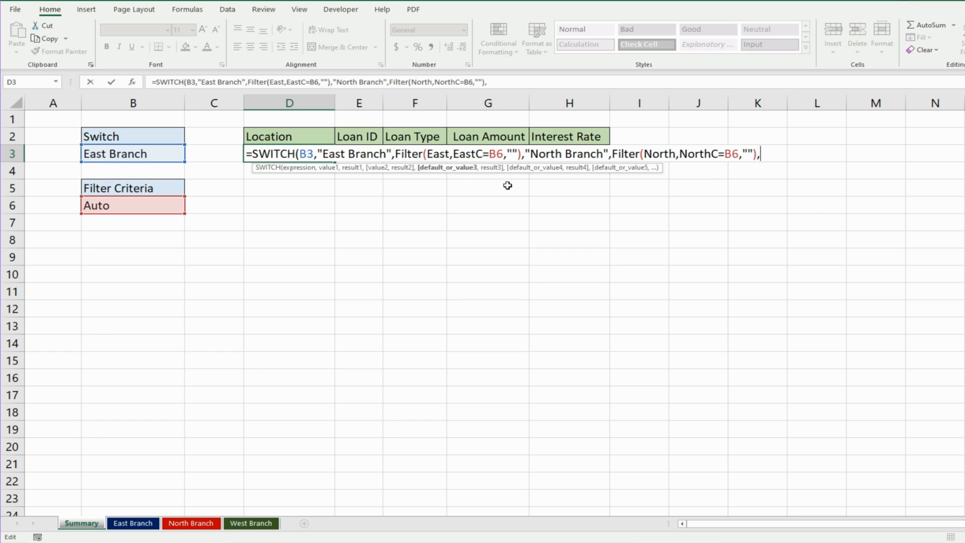
pyautogui.moveTo(671, 249)
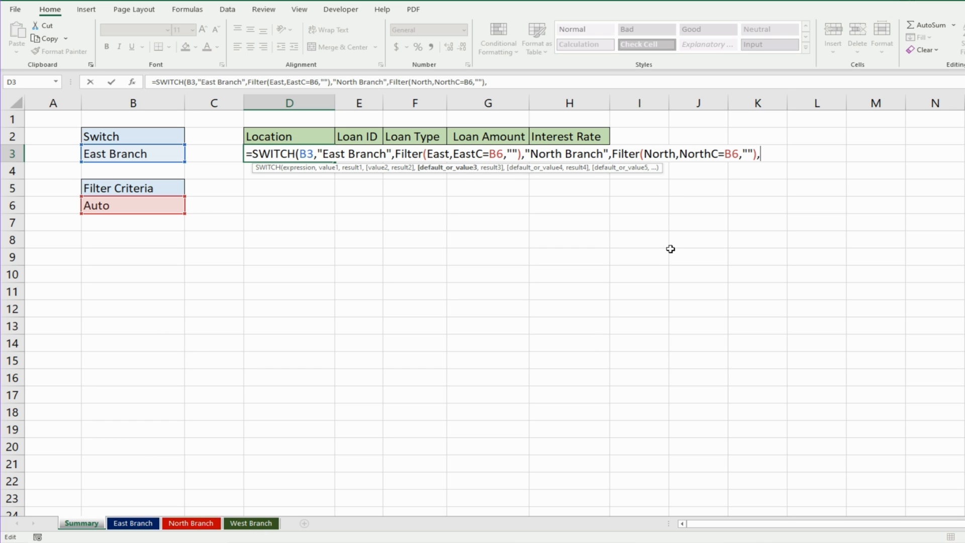
pyautogui.moveTo(797, 191)
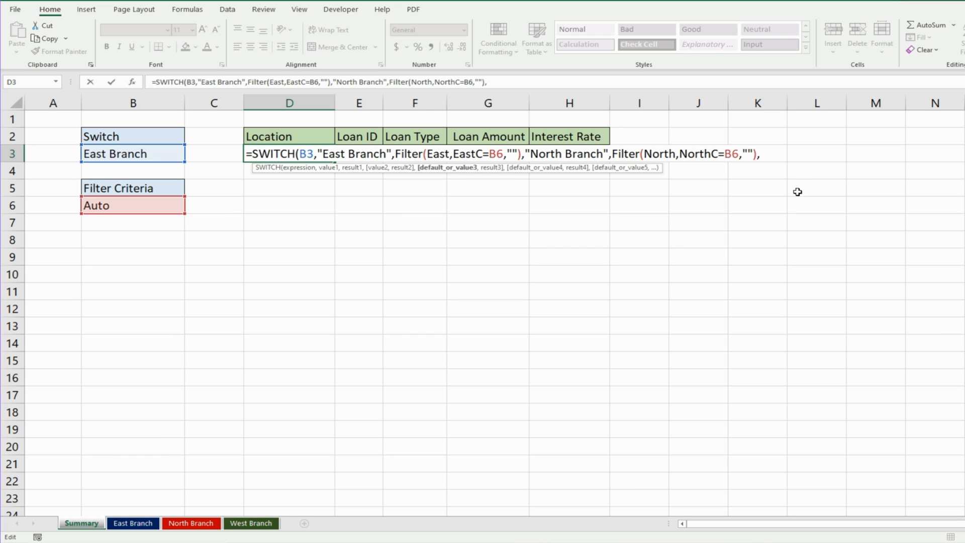
pyautogui.moveTo(802, 158)
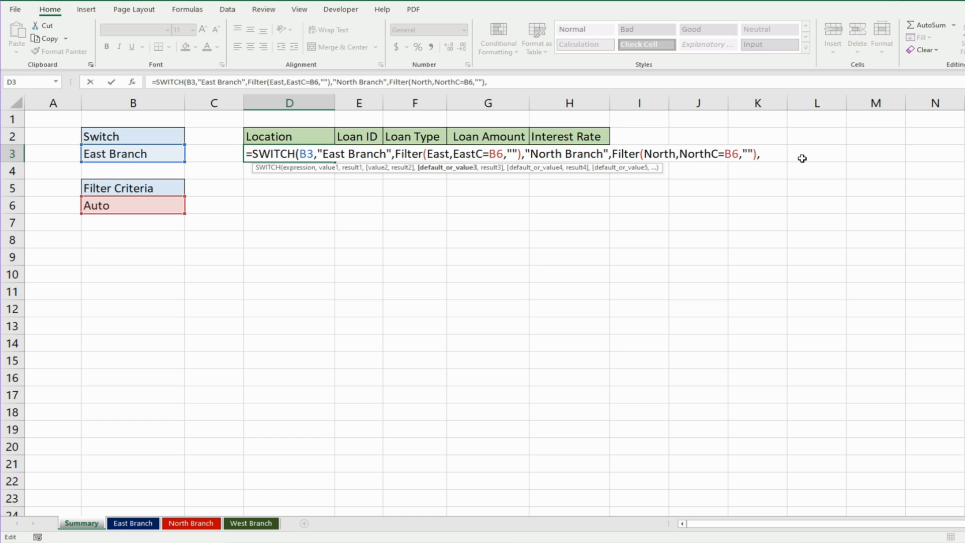
# - Finish with the fallback Filter(West,WestC=B6,"") and commit, spilling three East Branch Auto loans
pyautogui.write('Filter')
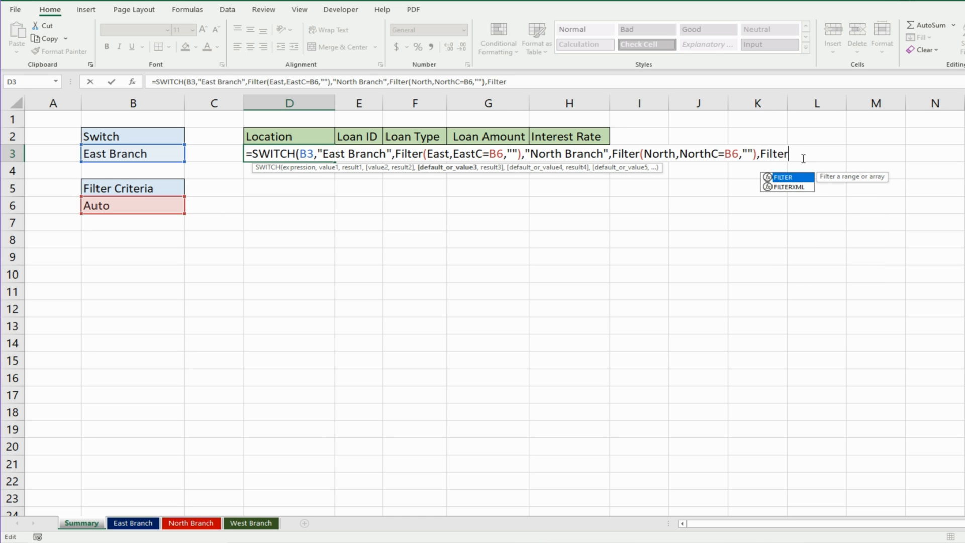
pyautogui.write('(We')
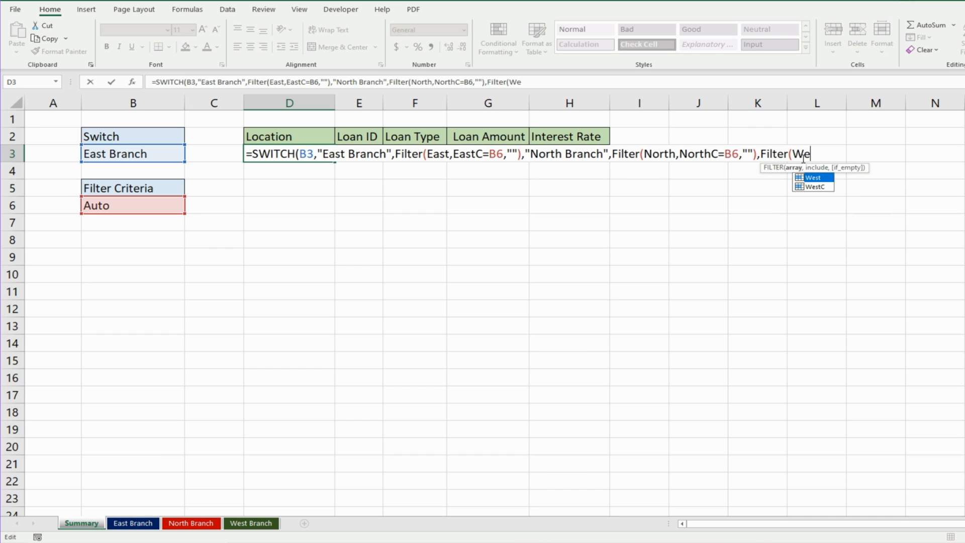
pyautogui.write('st')
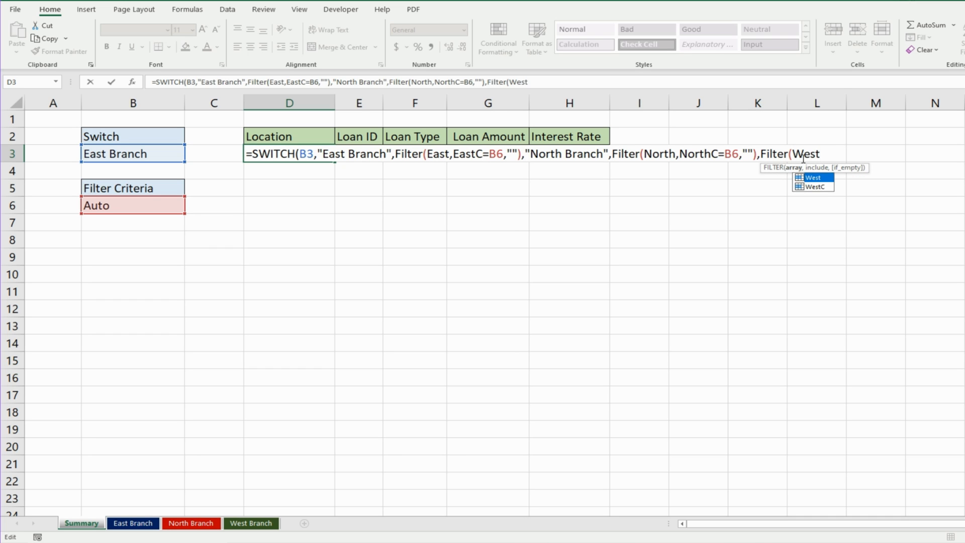
pyautogui.write(',')
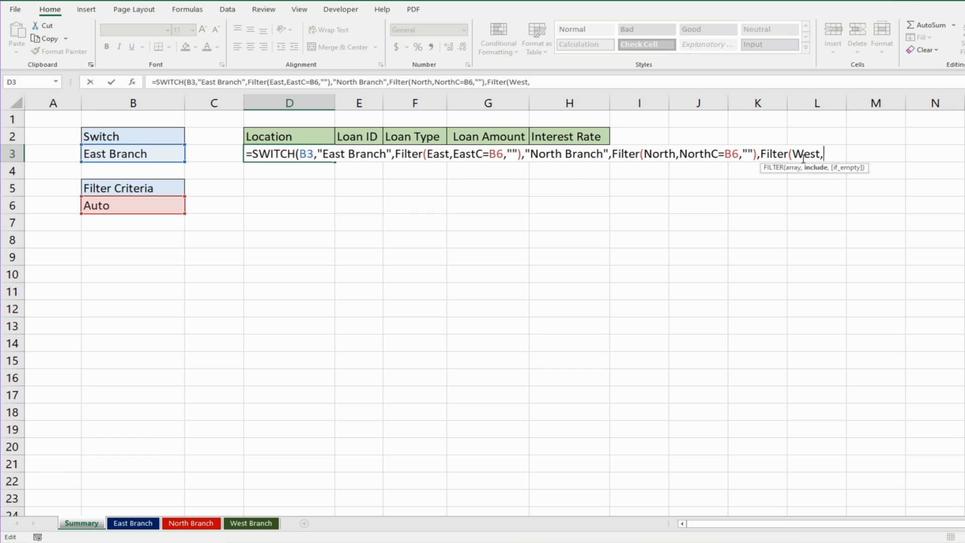
pyautogui.write('West')
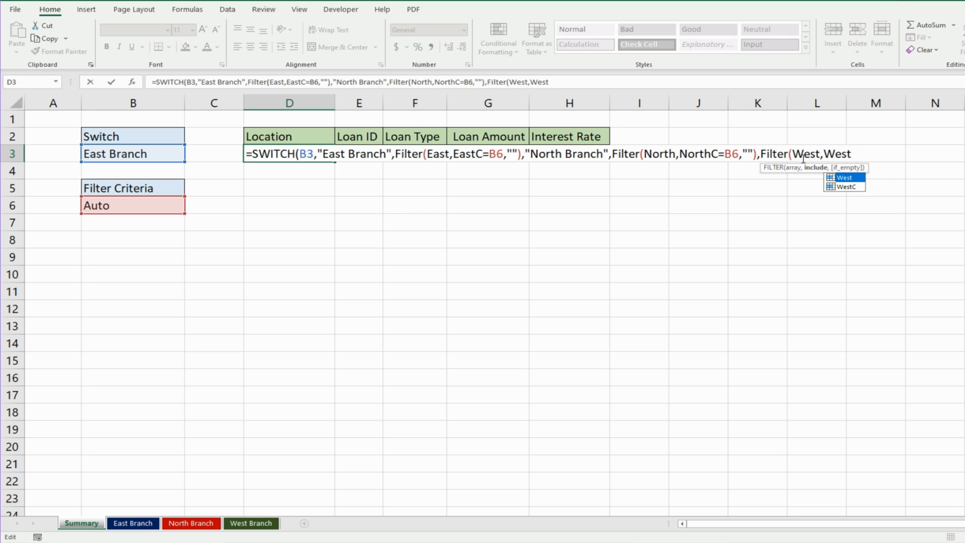
pyautogui.write('C')
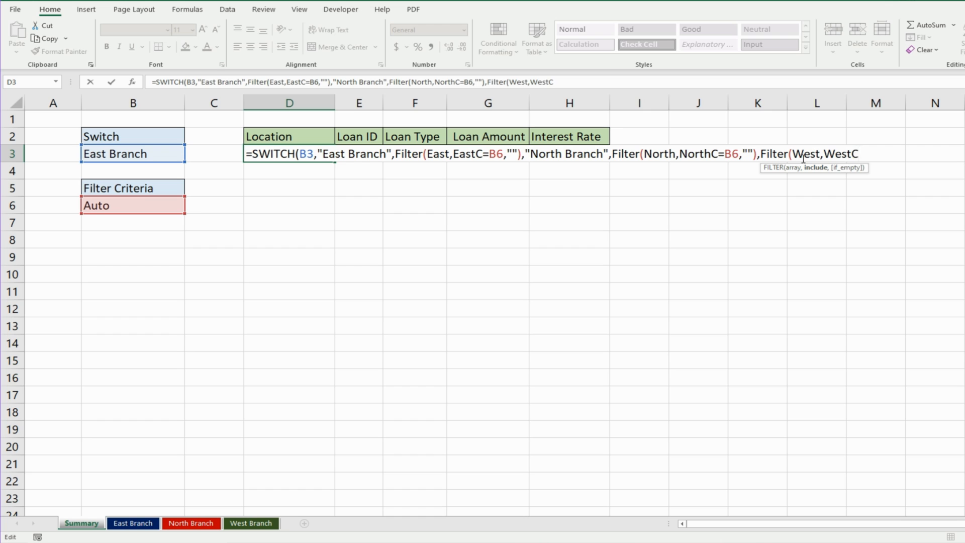
pyautogui.write('=')
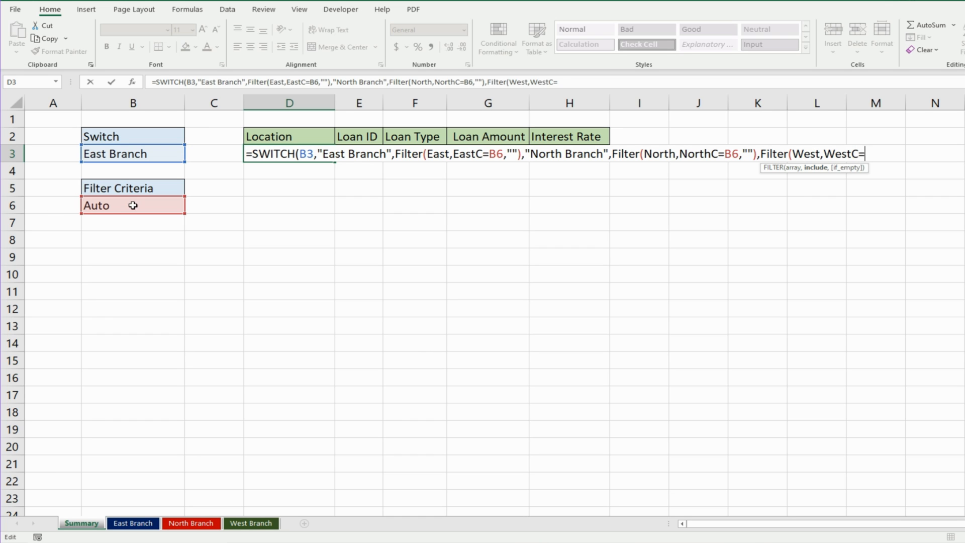
pyautogui.click(133, 205)
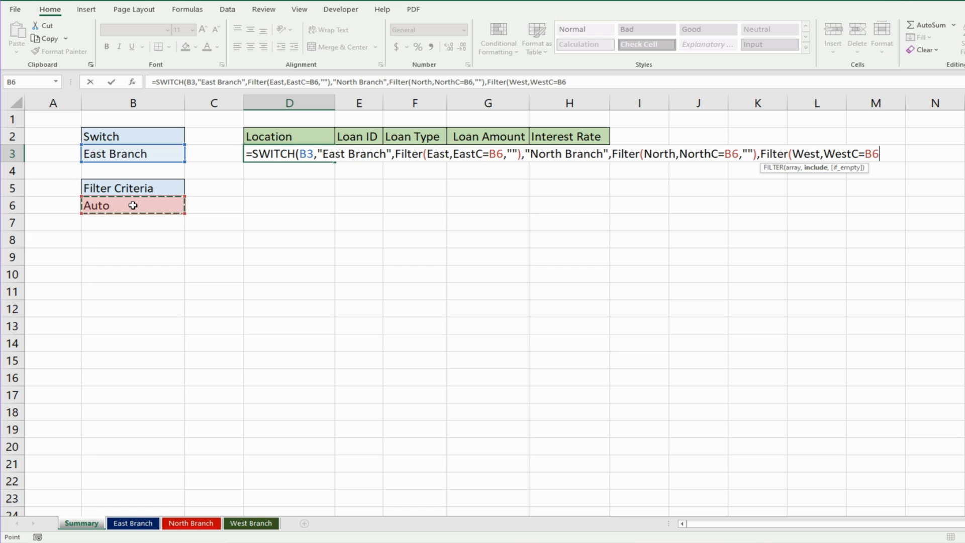
pyautogui.write(',""))')
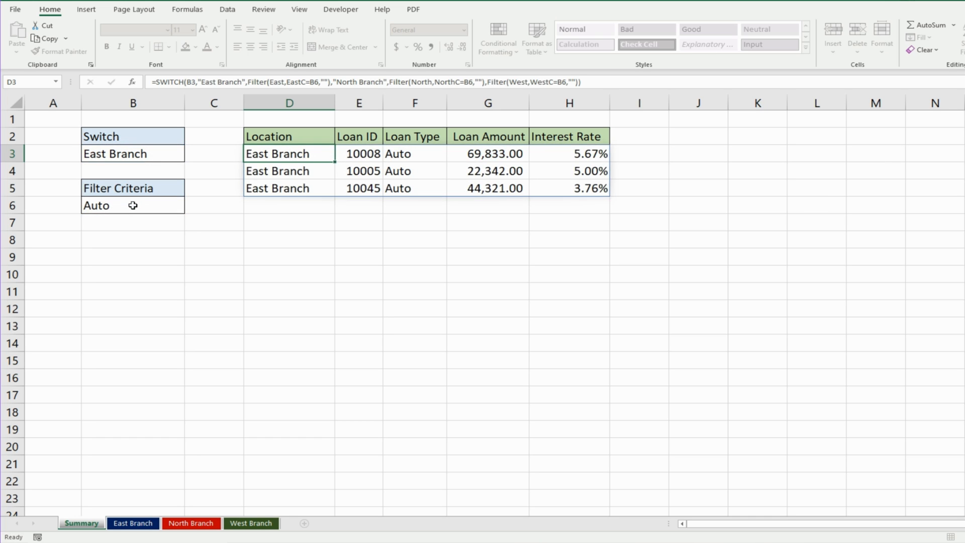
# - Check a spilled loan cell, then set the branch in B3 to West Branch
pyautogui.click(290, 171)
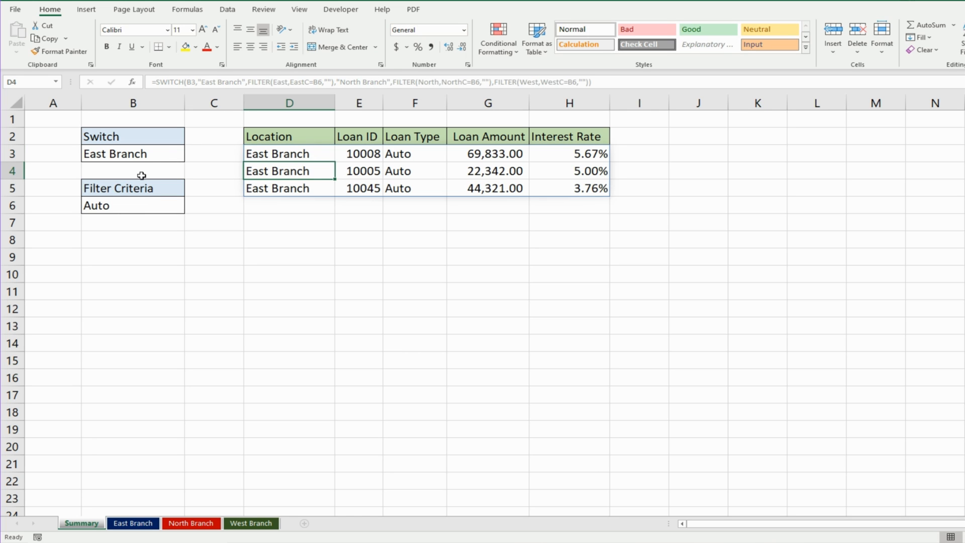
pyautogui.click(133, 154)
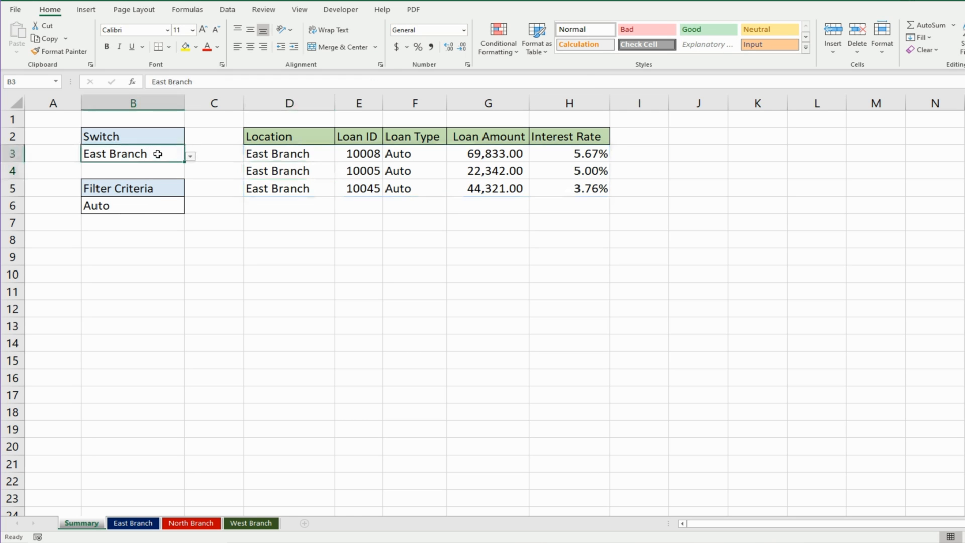
pyautogui.moveTo(190, 158)
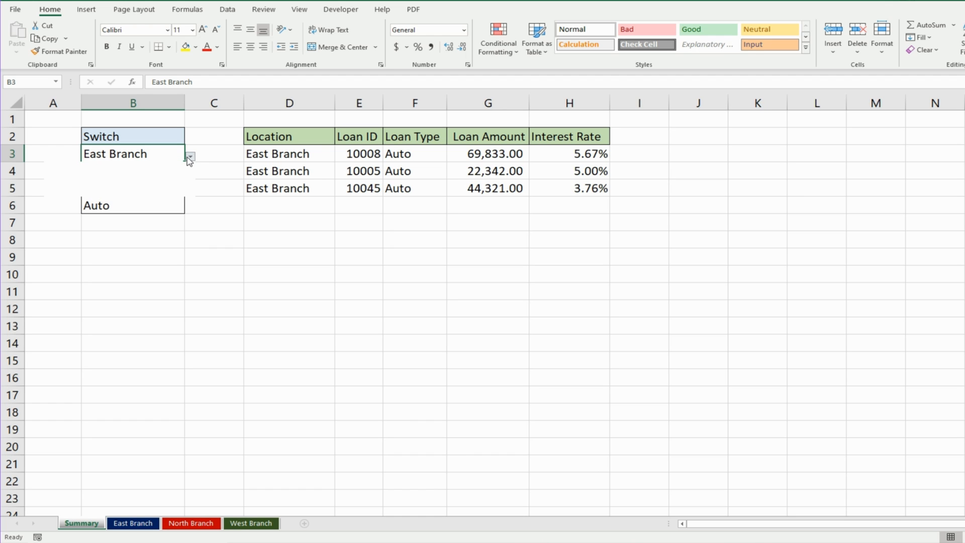
pyautogui.click(190, 157)
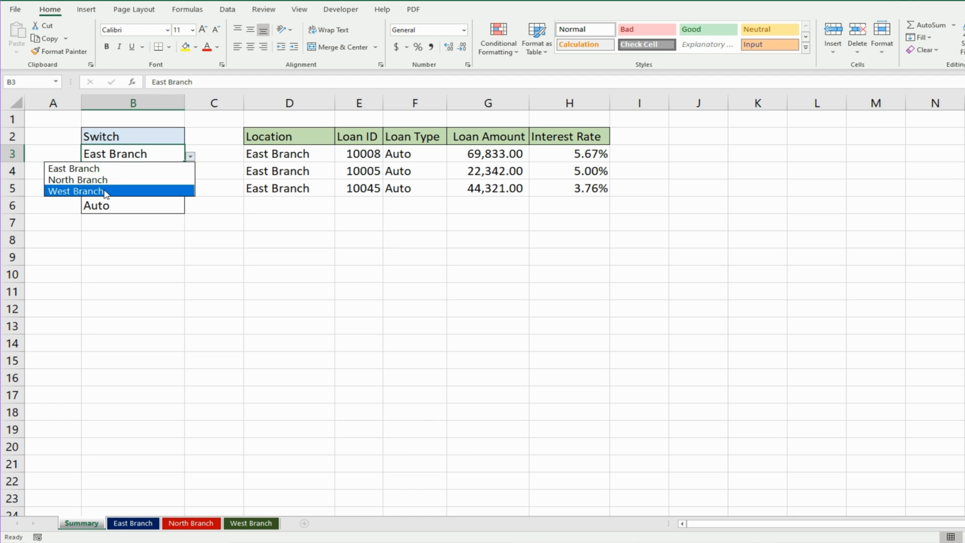
pyautogui.click(75, 191)
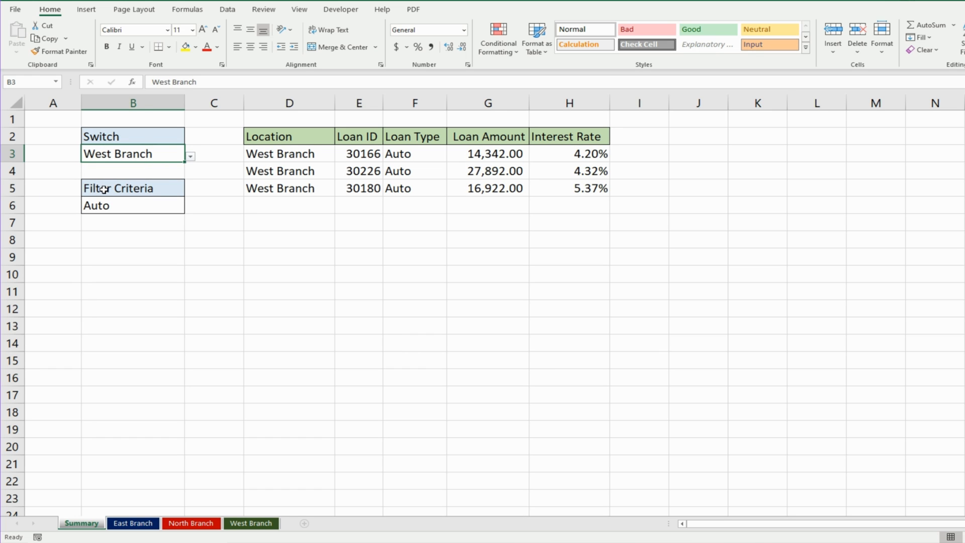
# - Set the loan type in B6 to Business so seven West Branch Business loans spill
pyautogui.click(123, 205)
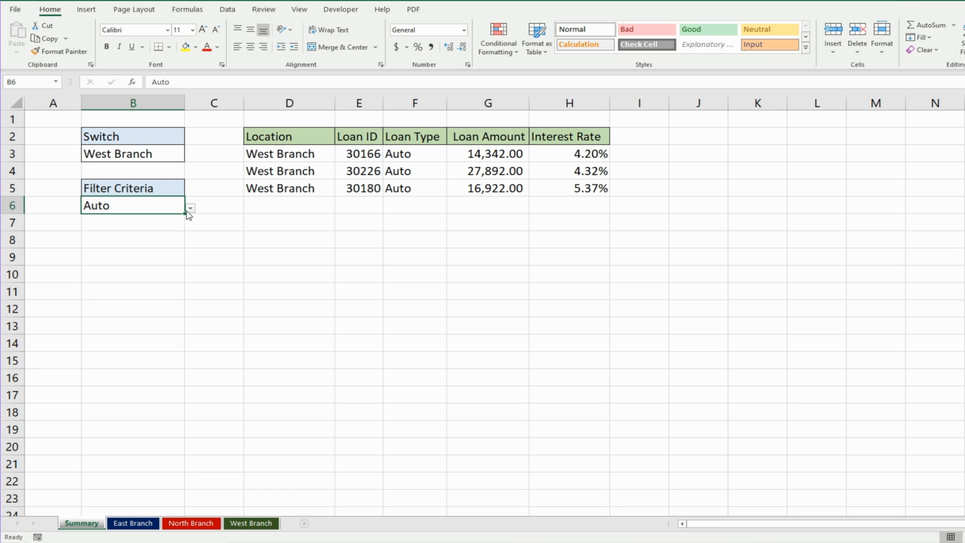
pyautogui.click(190, 209)
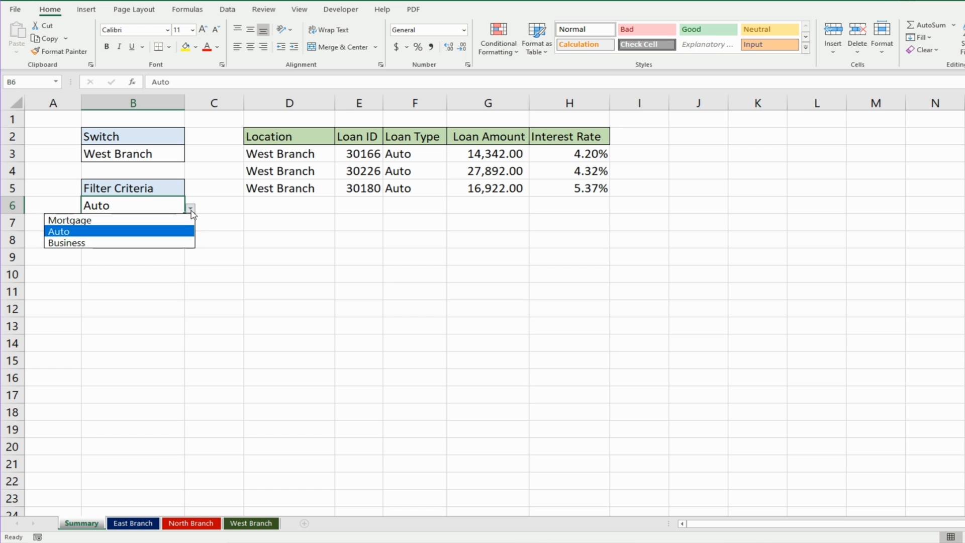
pyautogui.moveTo(64, 243)
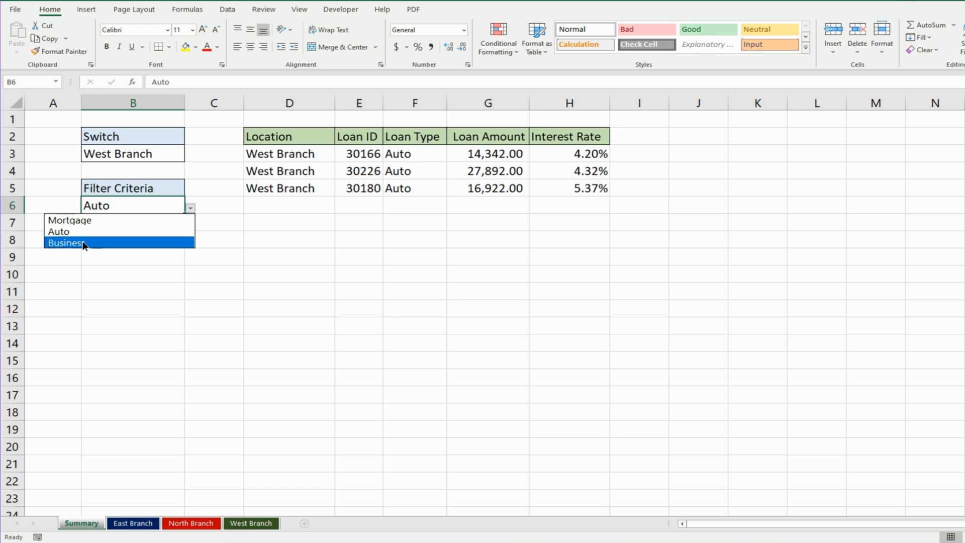
pyautogui.click(64, 242)
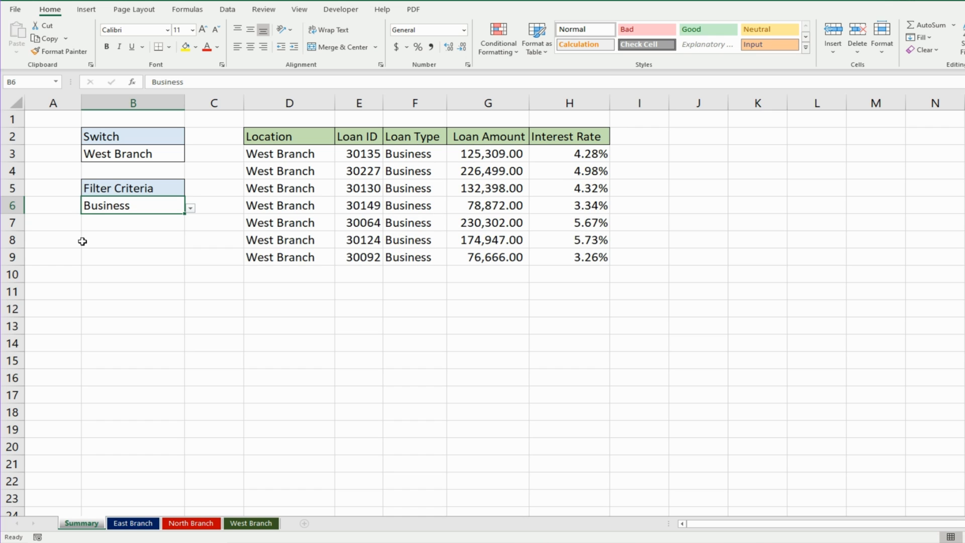